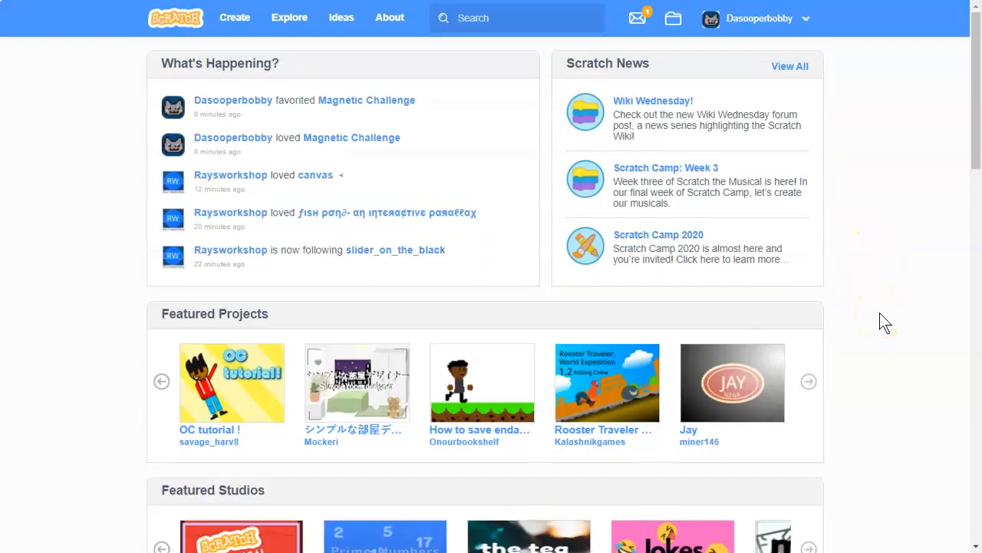
pyautogui.moveTo(235, 17)
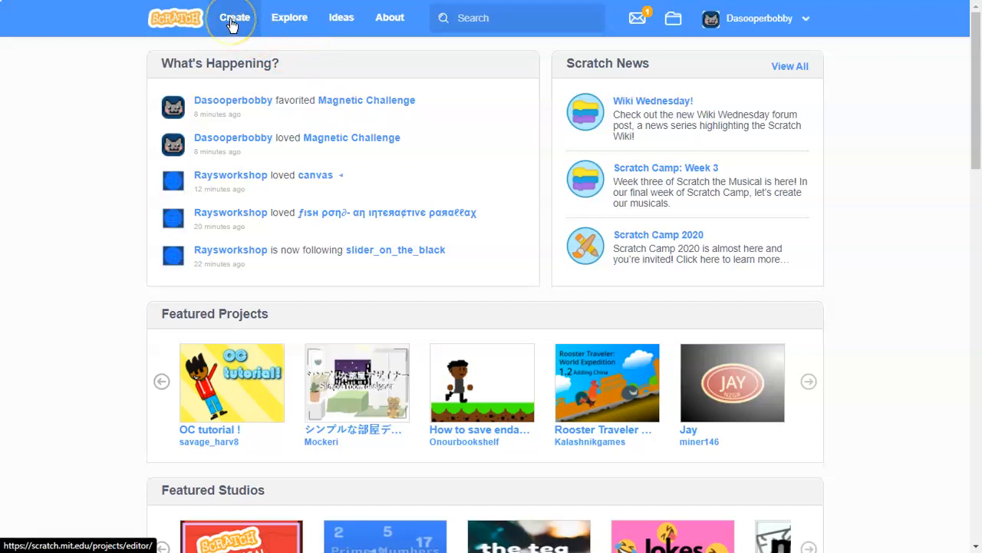
# Start a new untitled Scratch project from the homepage's Create button
pyautogui.click(234, 18)
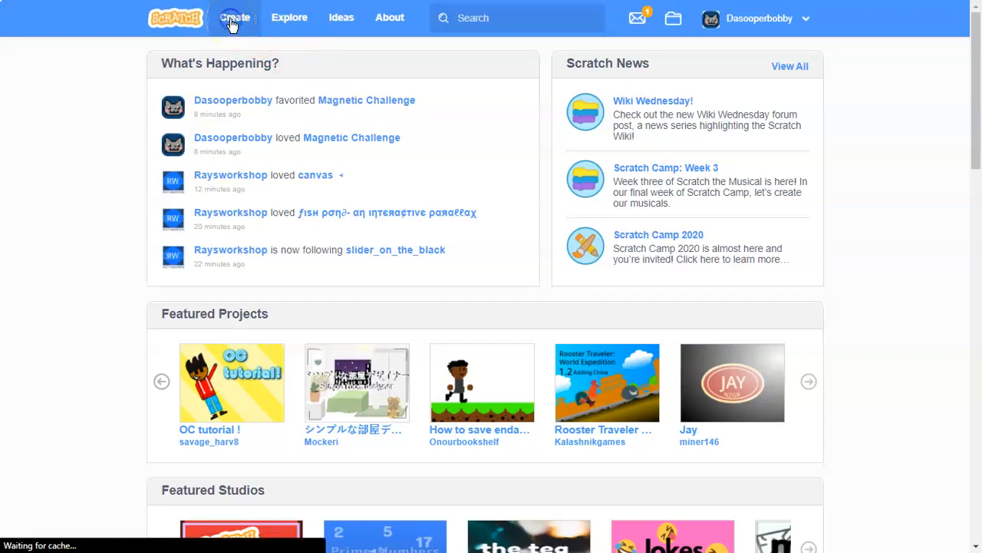
pyautogui.moveTo(282, 71)
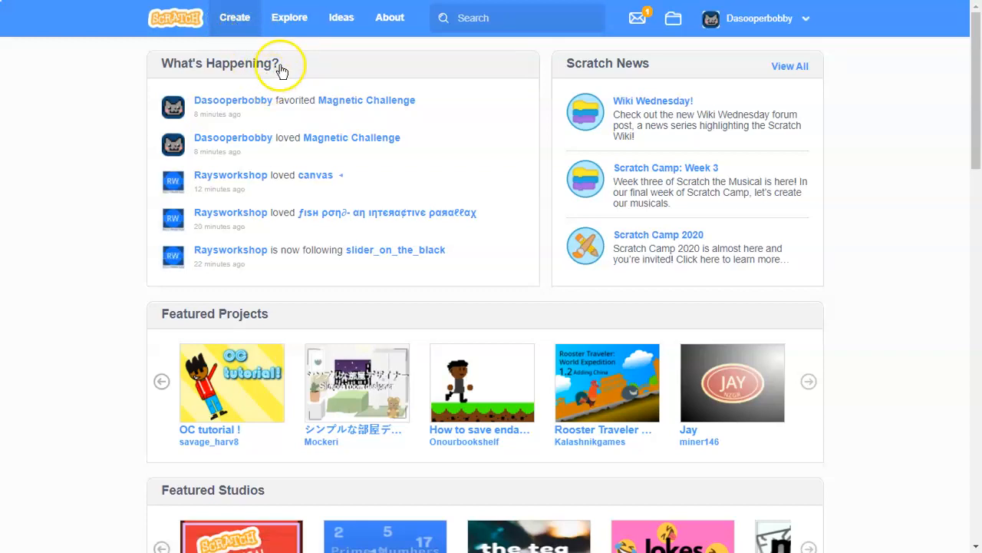
pyautogui.click(234, 17)
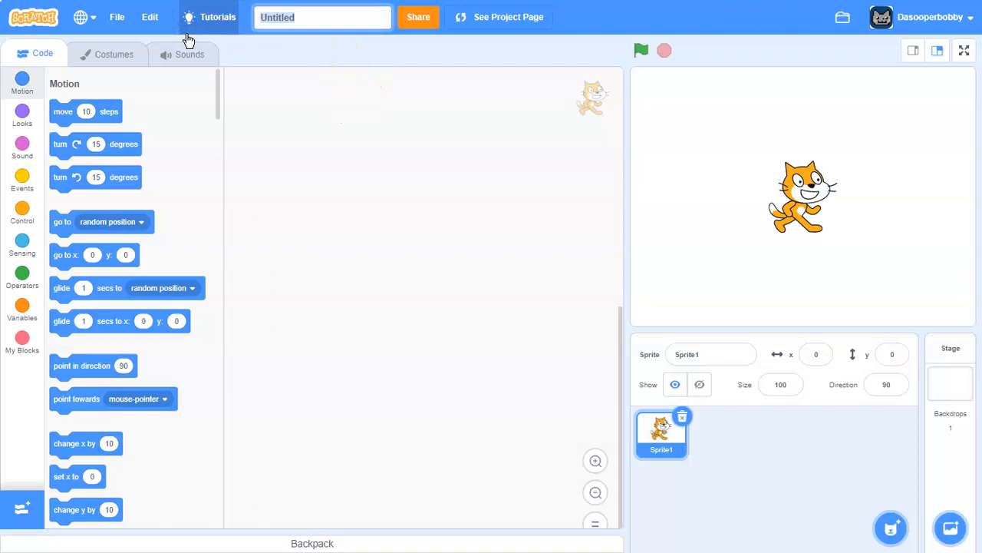
# Title the project 'Flappy Bird', swap costume1 for the backpack bird, rename sprite 'player'
pyautogui.write('Flappy Bird')
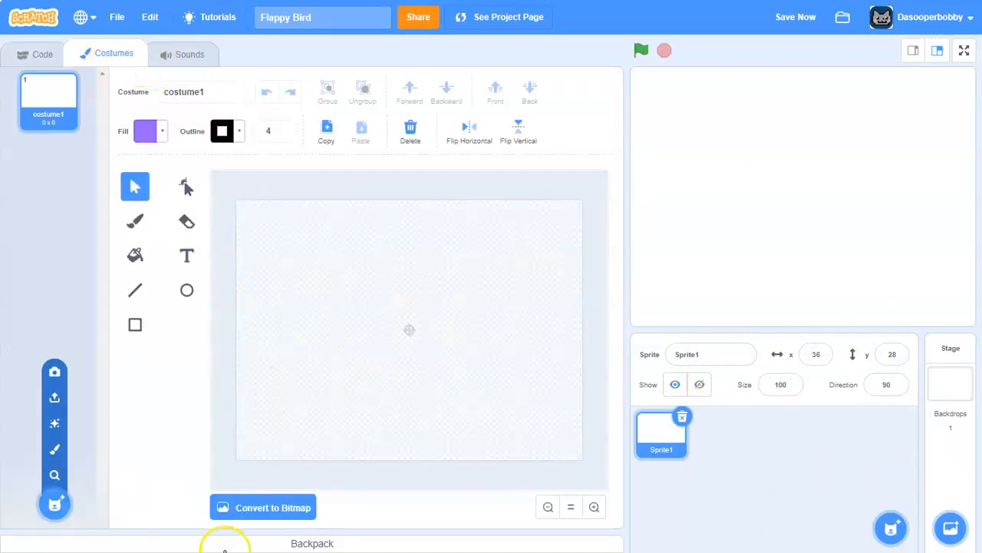
pyautogui.click(311, 542)
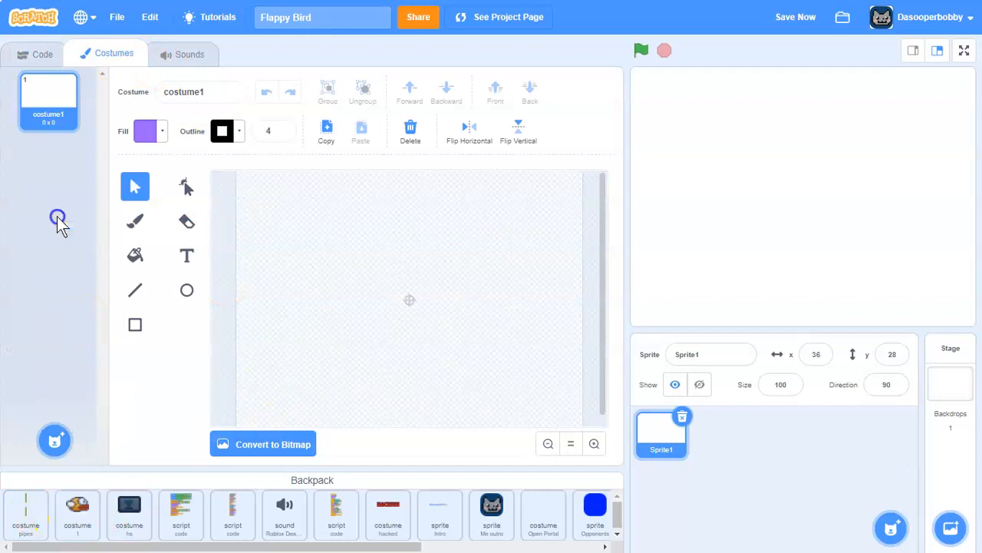
pyautogui.click(73, 78)
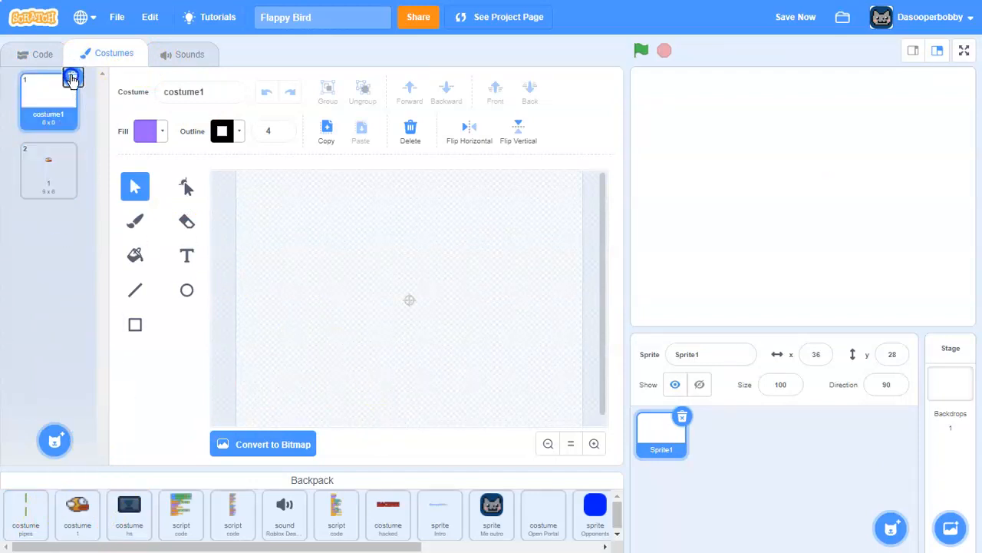
pyautogui.click(42, 54)
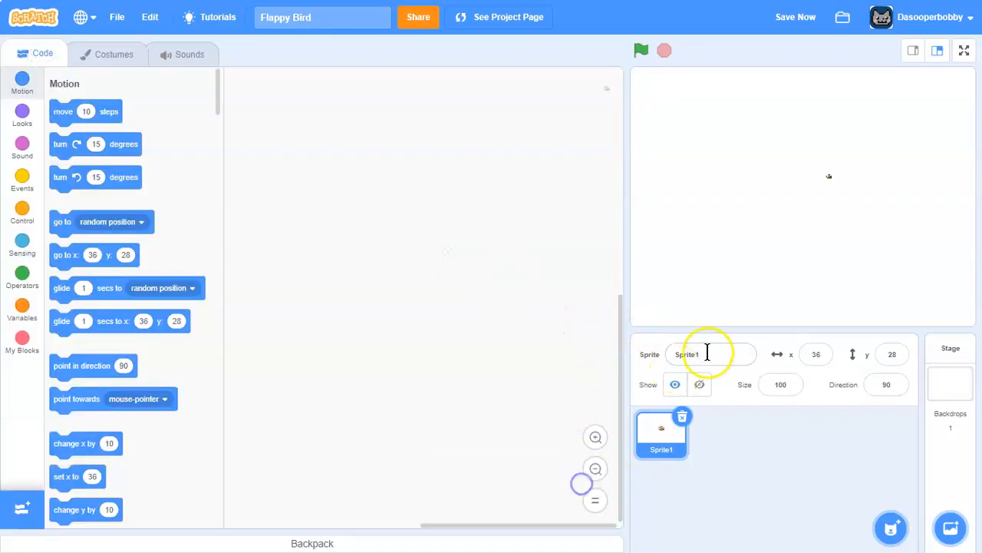
pyautogui.write('player')
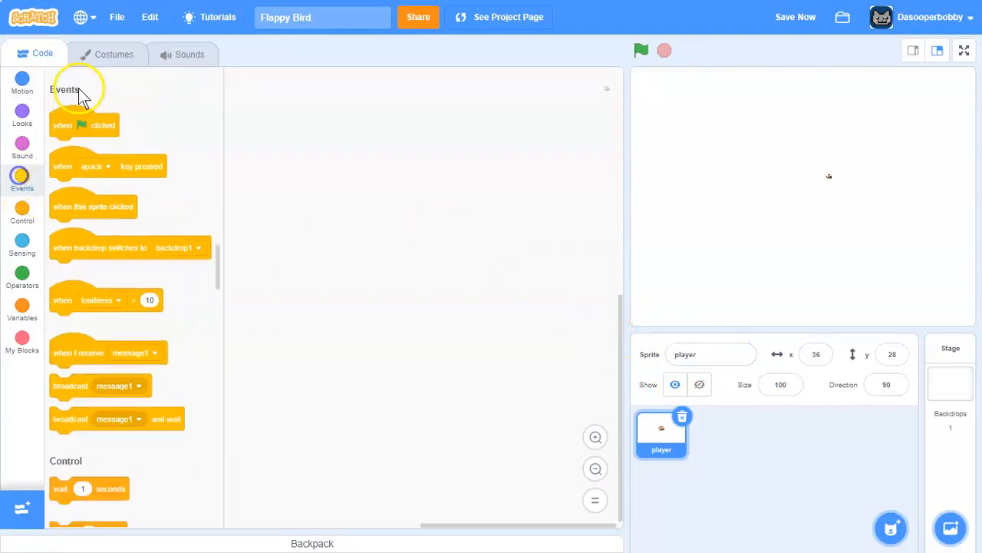
# Build a green-flag script that sets size to 400% and goes to x 0, y 0
pyautogui.moveTo(84, 125); pyautogui.dragTo(447, 84)
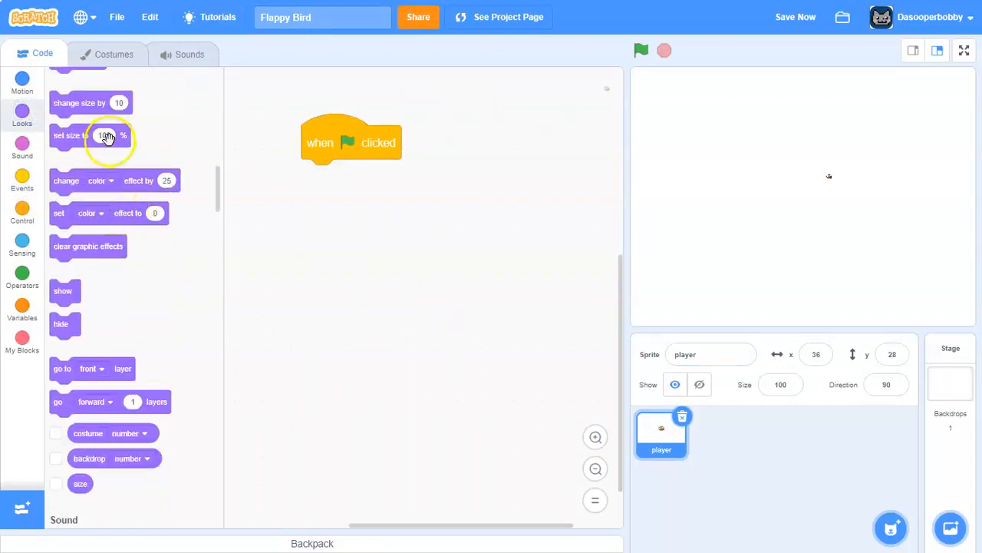
pyautogui.moveTo(90, 135); pyautogui.dragTo(355, 176)
pyautogui.write('400')
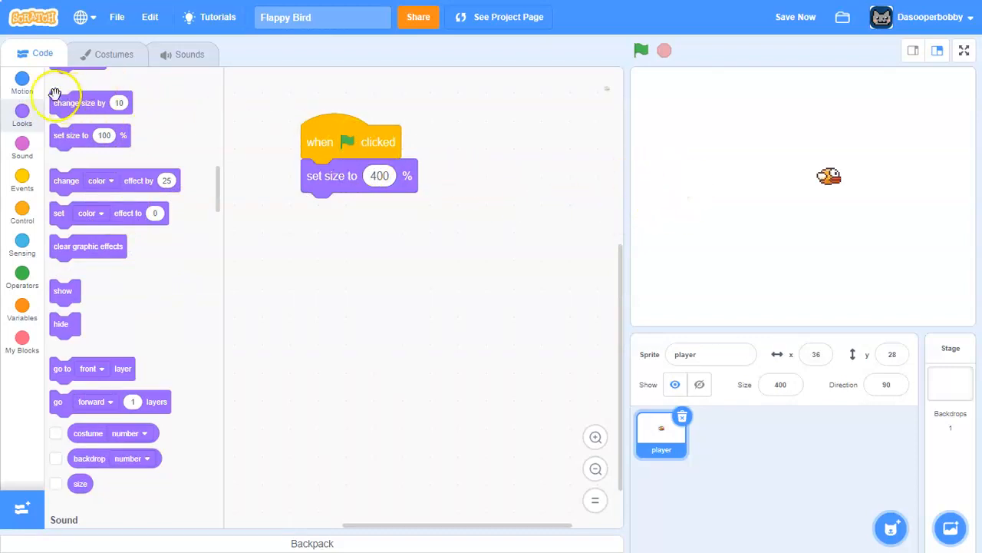
pyautogui.click(22, 82)
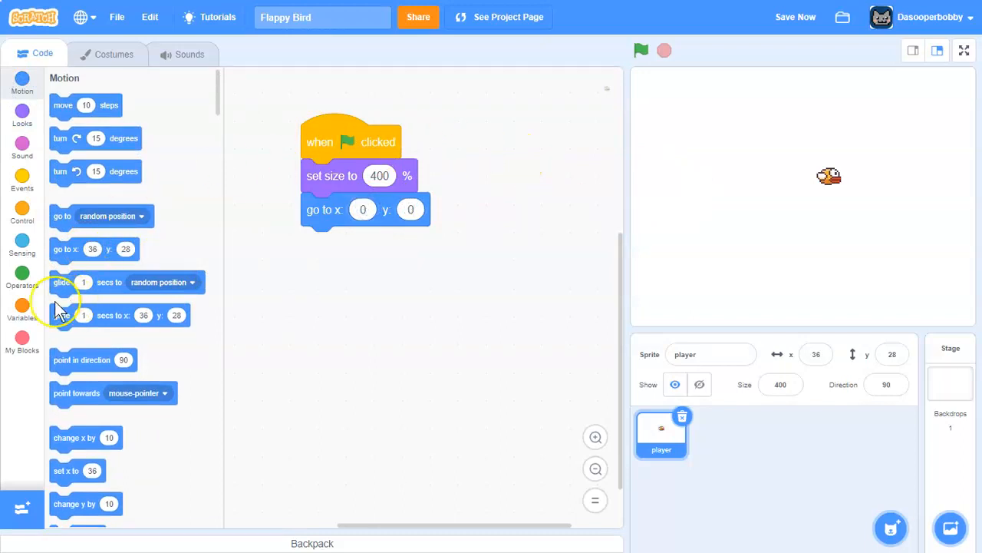
pyautogui.rightClick(92, 128)
pyautogui.write('y v')
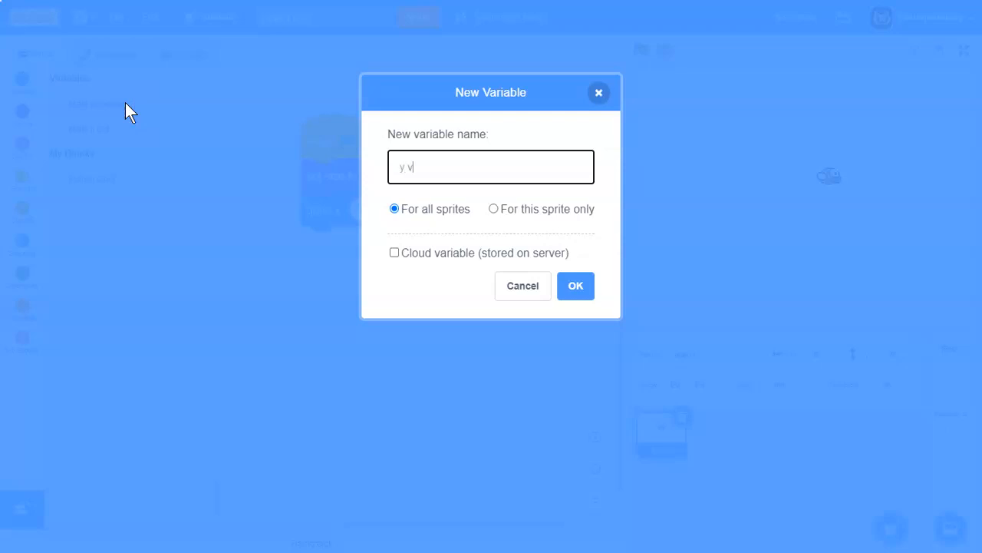
# Create the sprite-only 'y velocity' variable and set it to 10 in the script
pyautogui.write('elocity')
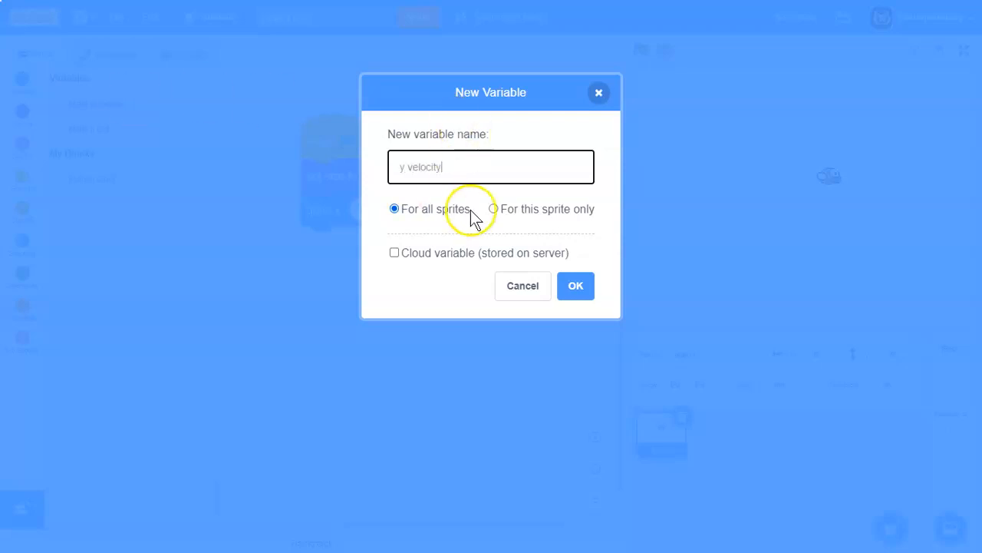
pyautogui.click(576, 285)
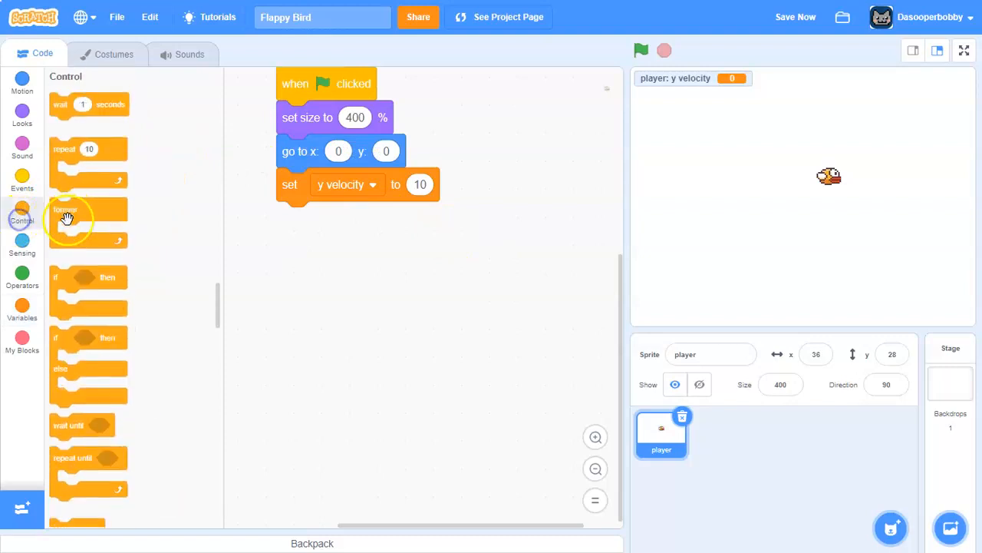
# Add a forever loop with 'change y velocity by -1' and 'change y by y velocity'
pyautogui.click(22, 311)
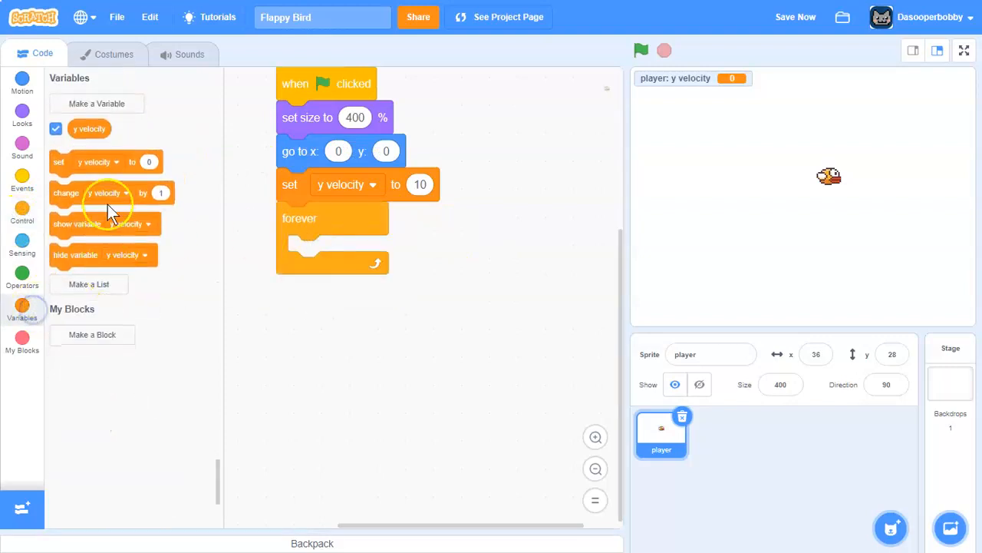
pyautogui.moveTo(111, 193); pyautogui.dragTo(372, 252)
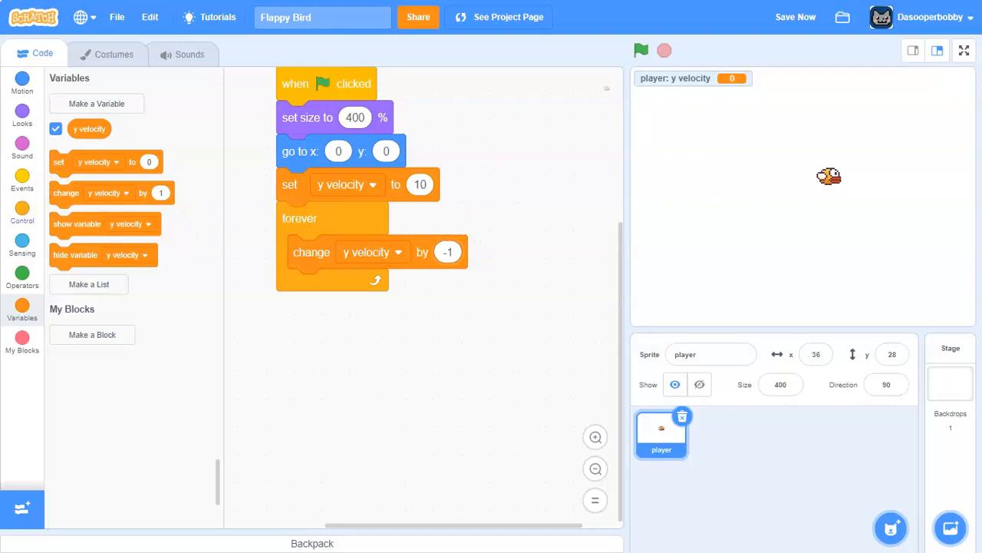
pyautogui.click(22, 214)
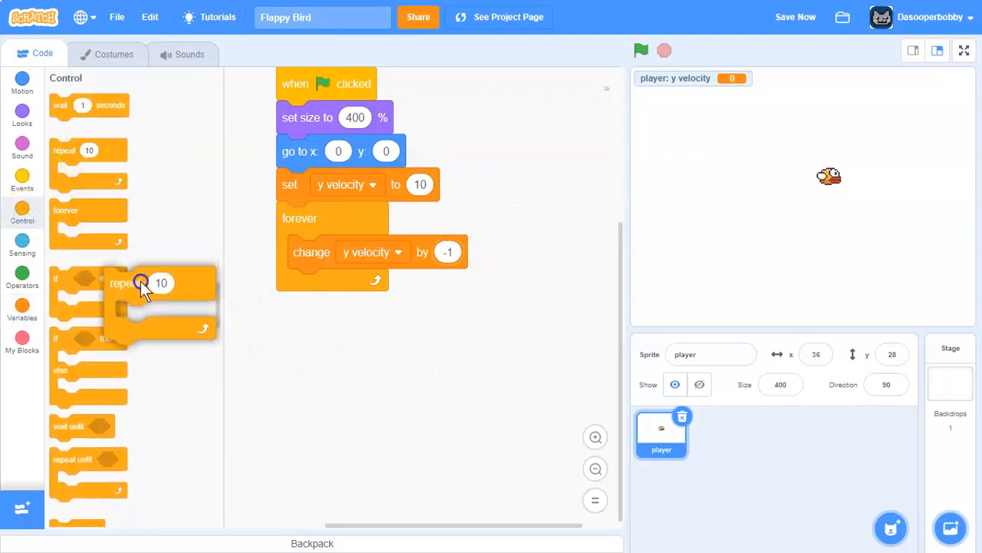
pyautogui.click(21, 83)
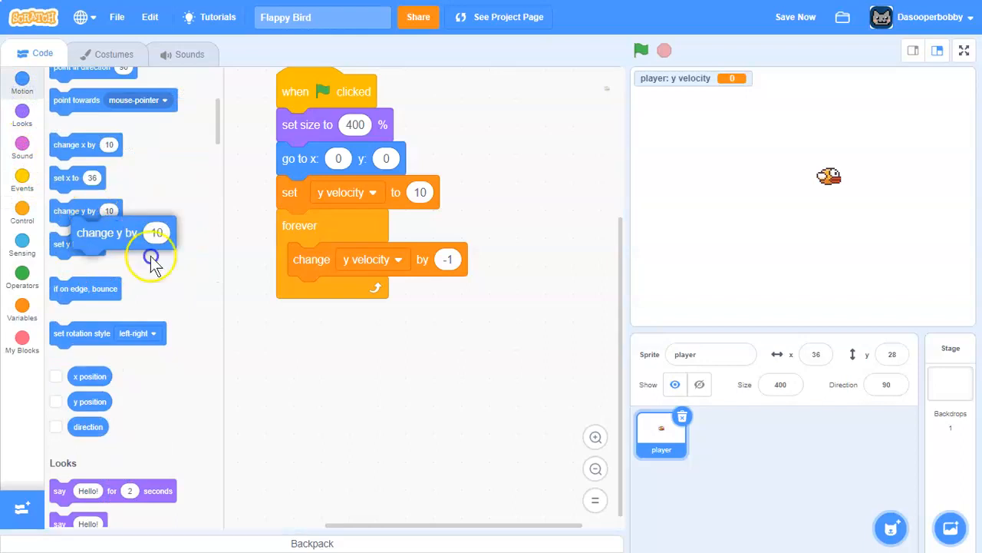
pyautogui.moveTo(151, 257); pyautogui.dragTo(338, 259)
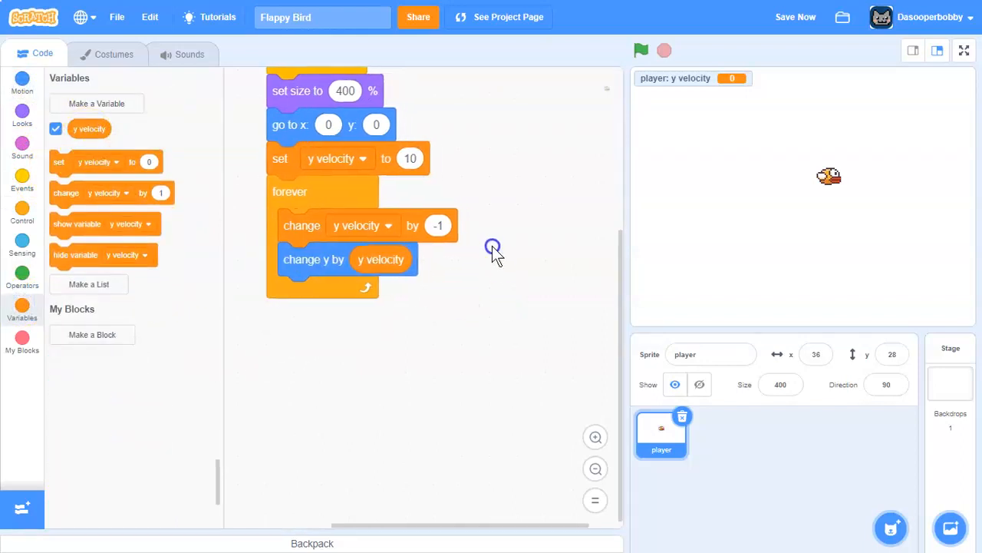
# Test-run the falling bird with the green flag several times, then stop it
pyautogui.click(642, 50)
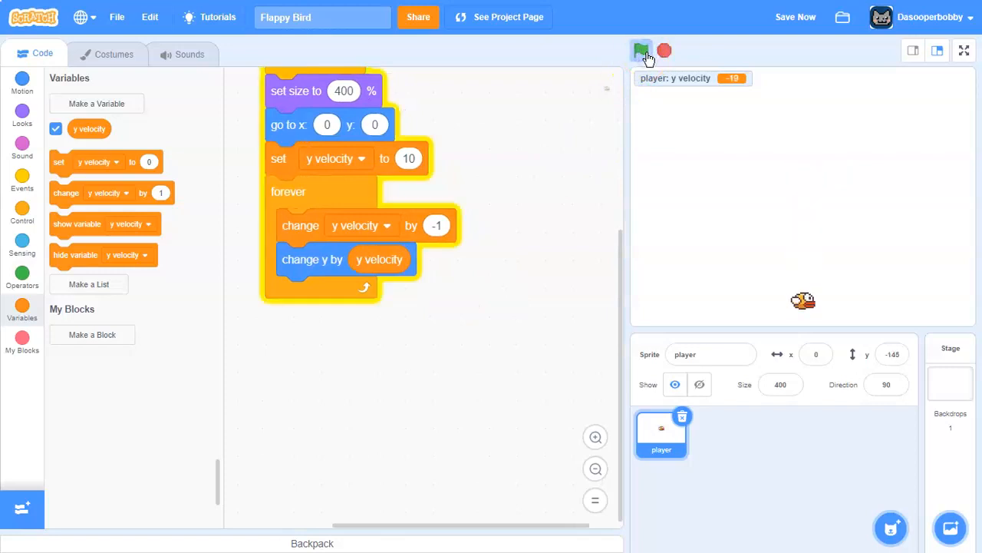
pyautogui.click(641, 50)
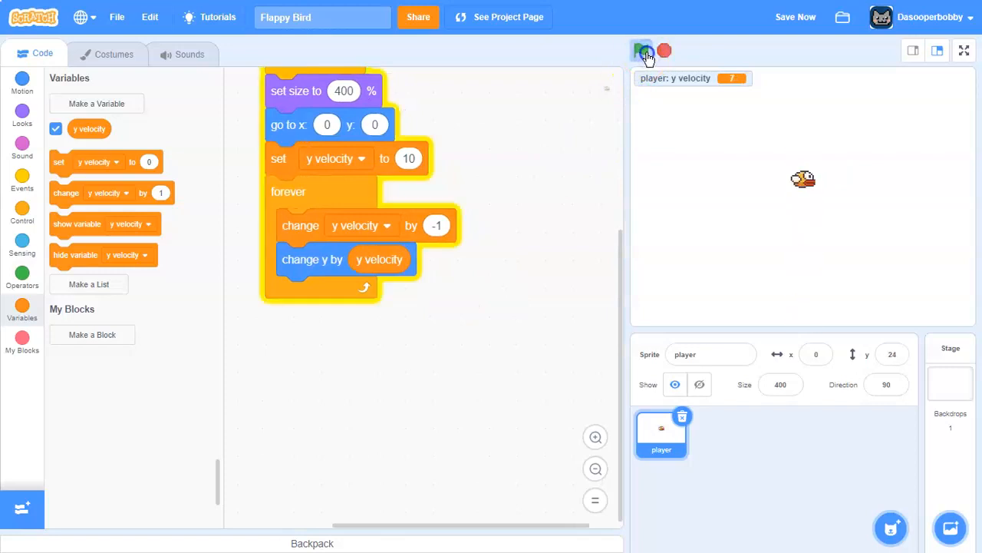
pyautogui.click(642, 51)
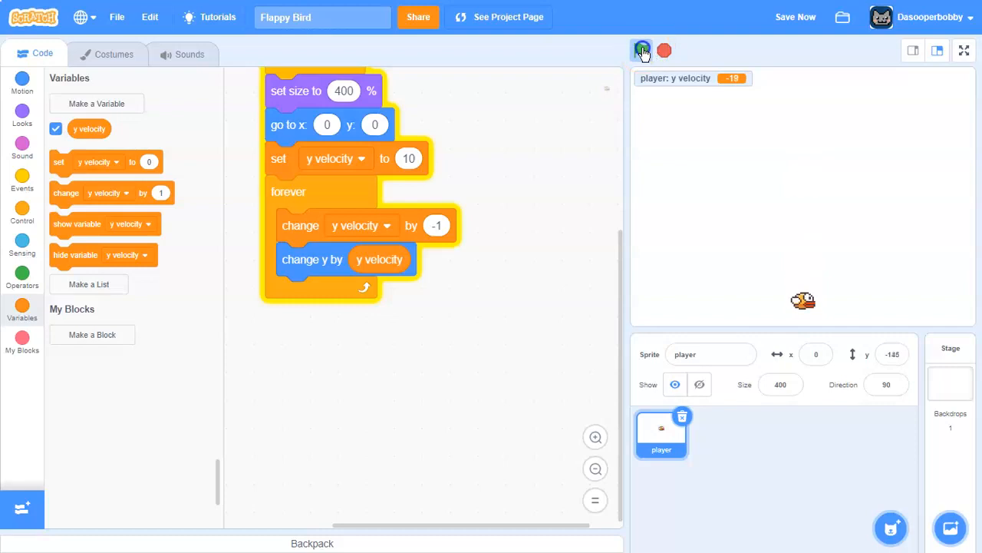
pyautogui.click(641, 50)
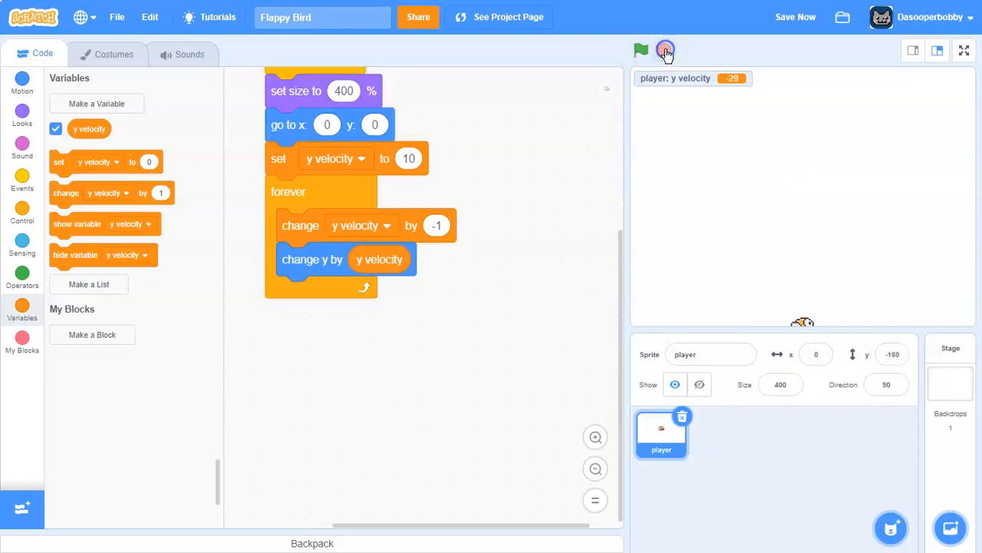
pyautogui.click(22, 215)
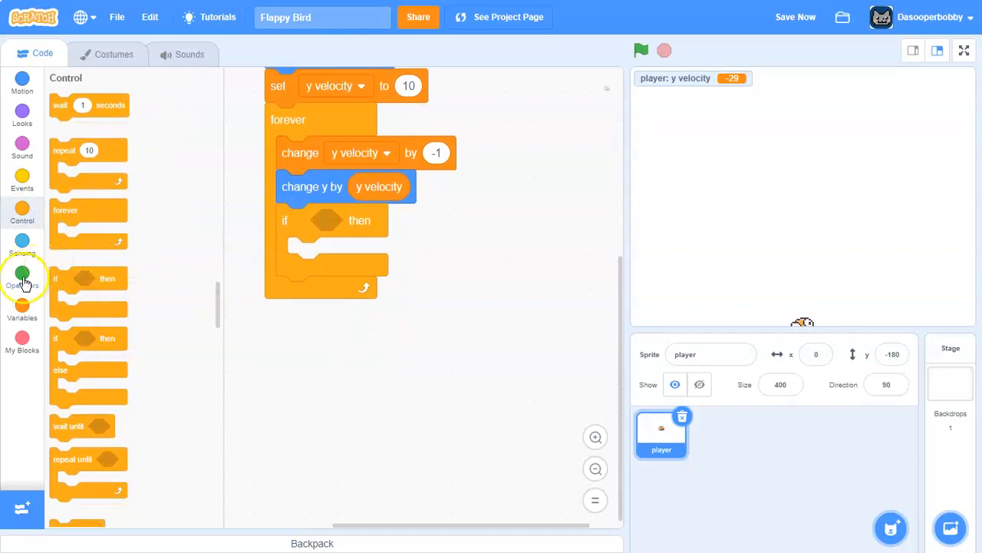
# Add an if mouse down or space pressed check that sets y velocity to 10
pyautogui.click(22, 270)
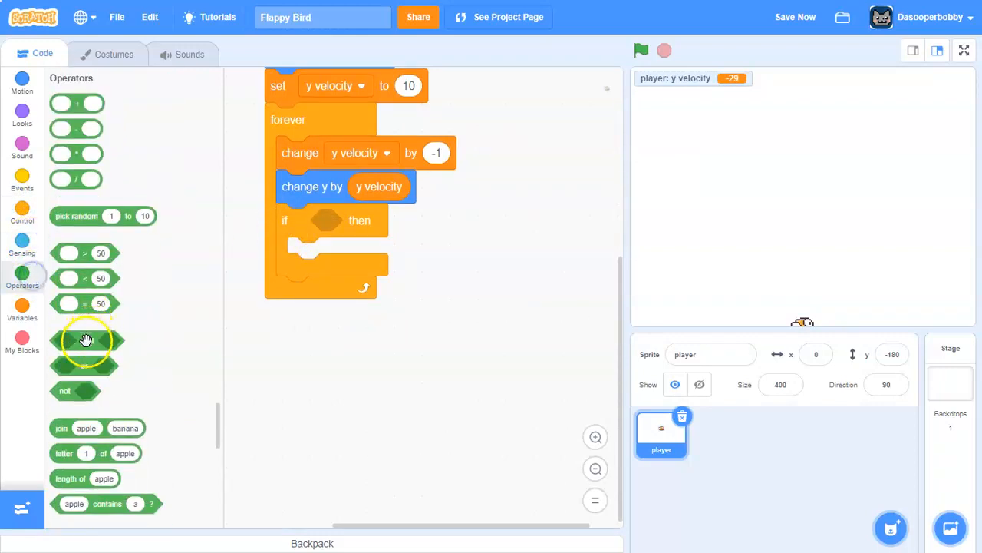
pyautogui.click(22, 244)
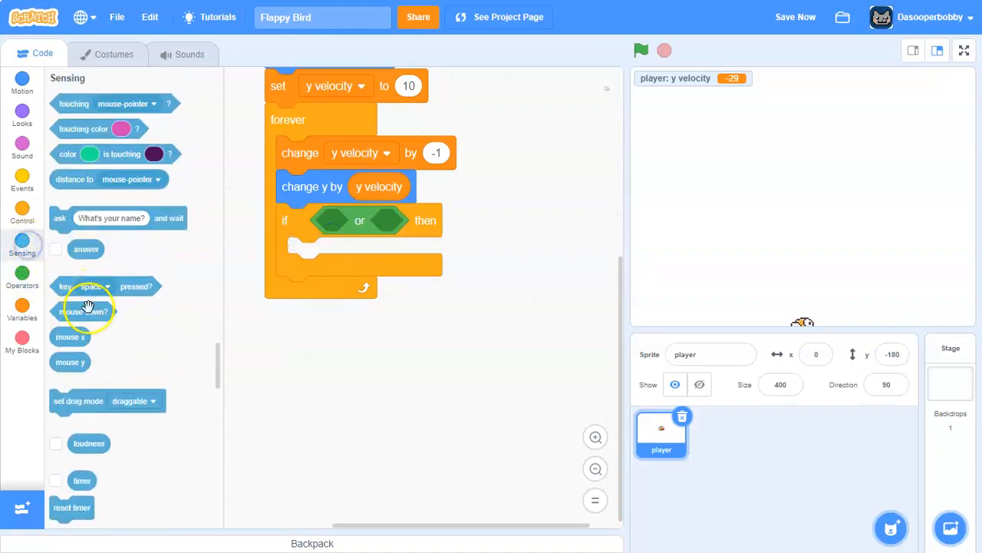
pyautogui.moveTo(82, 310); pyautogui.dragTo(361, 223)
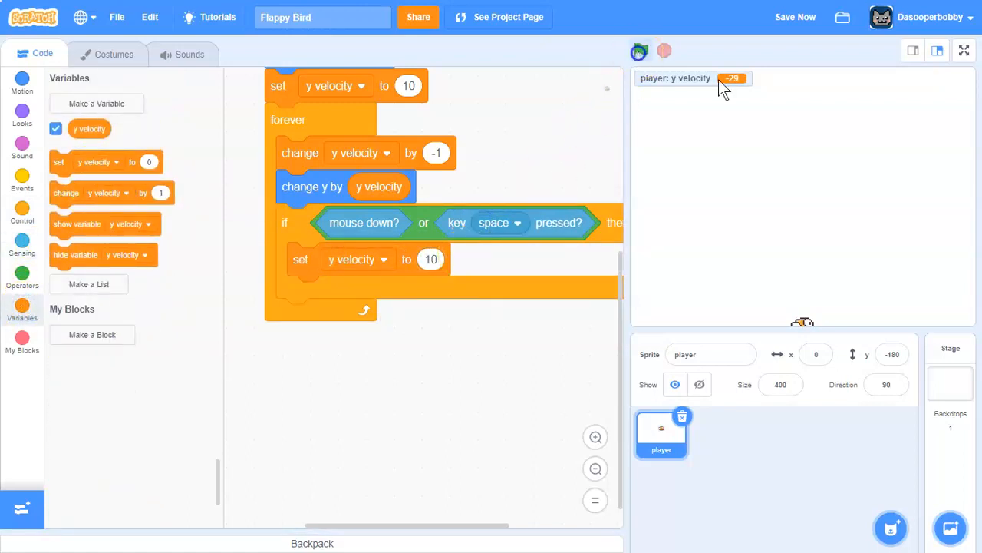
# Test-run the game, flapping the bird upward, then stop it
pyautogui.click(641, 50)
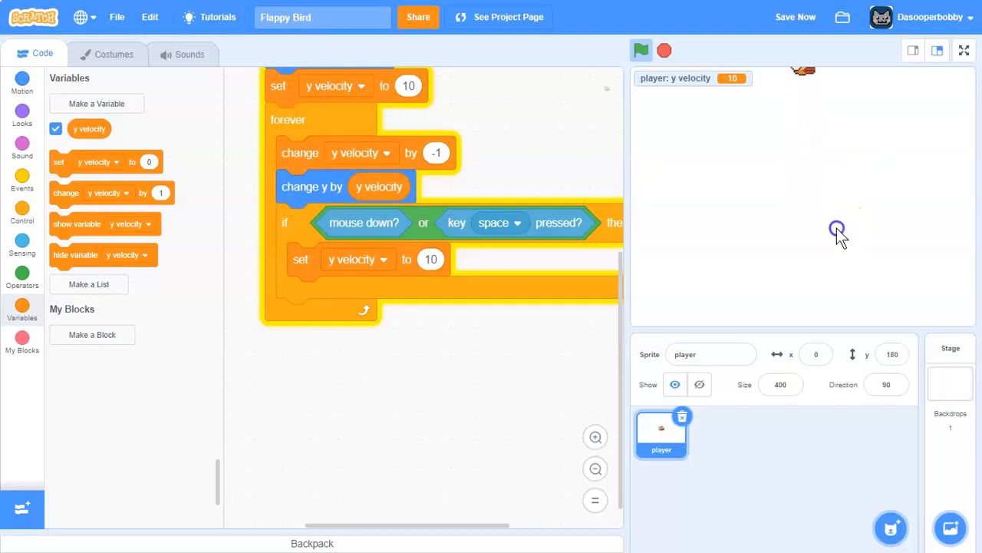
pyautogui.click(642, 50)
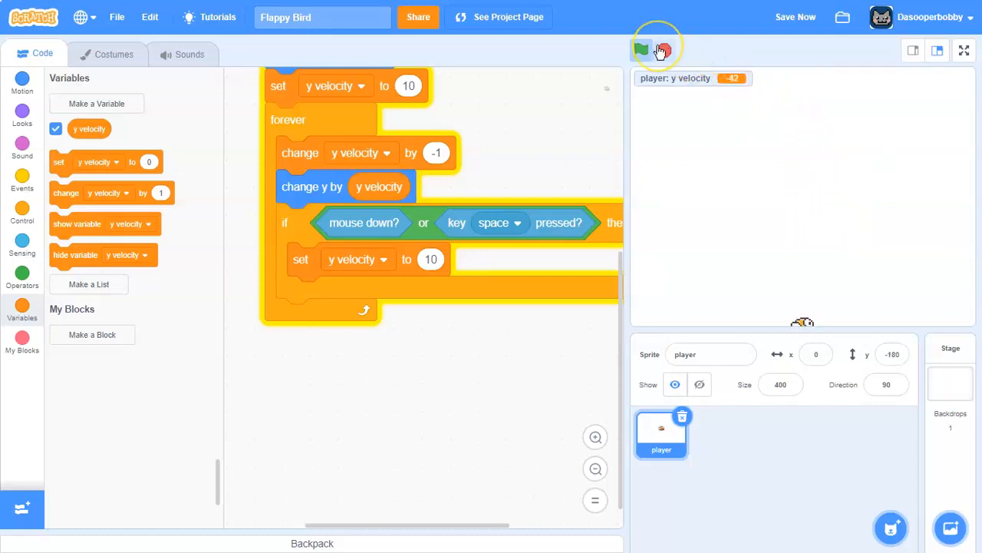
pyautogui.click(642, 49)
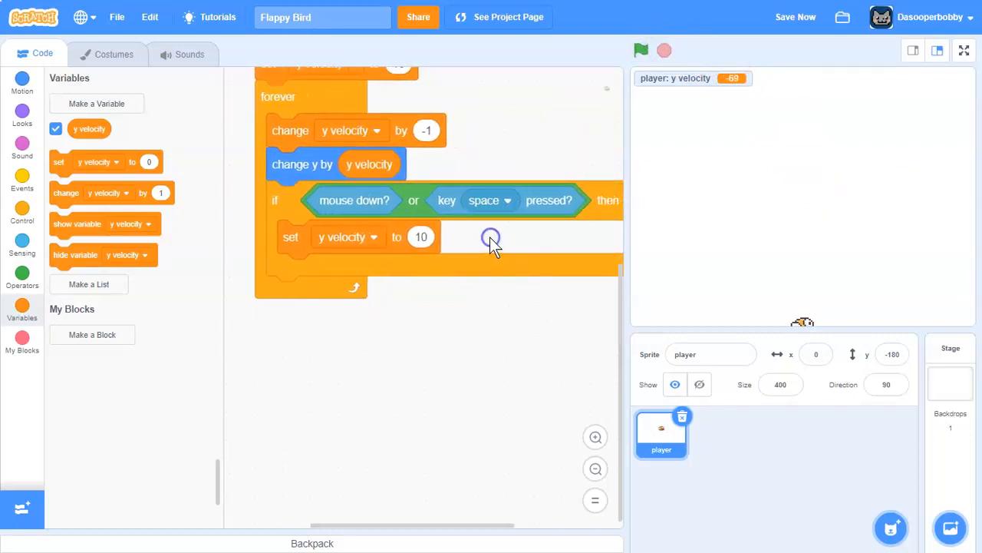
pyautogui.moveTo(23, 215)
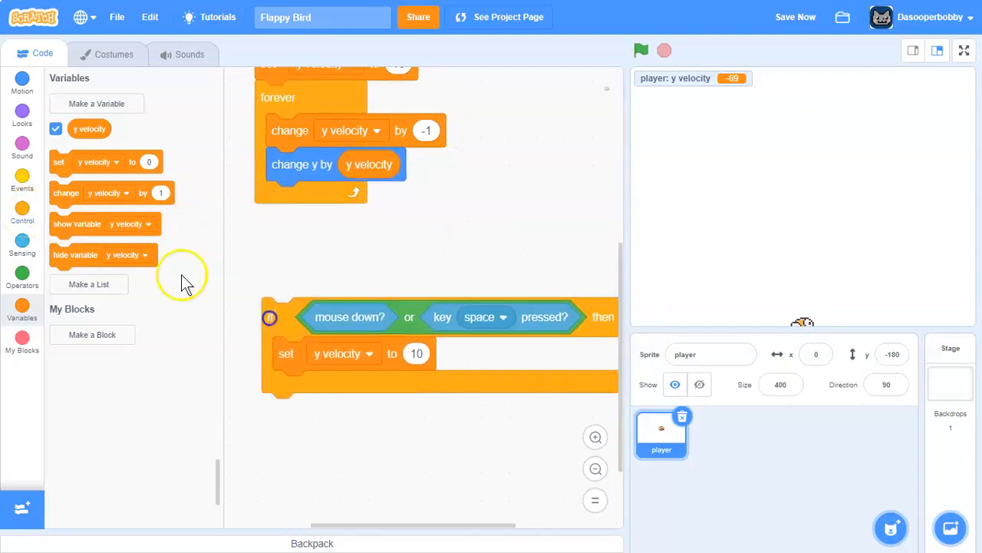
# Move the flap check into its own green-flag forever loop with a wait-until-released
pyautogui.click(21, 215)
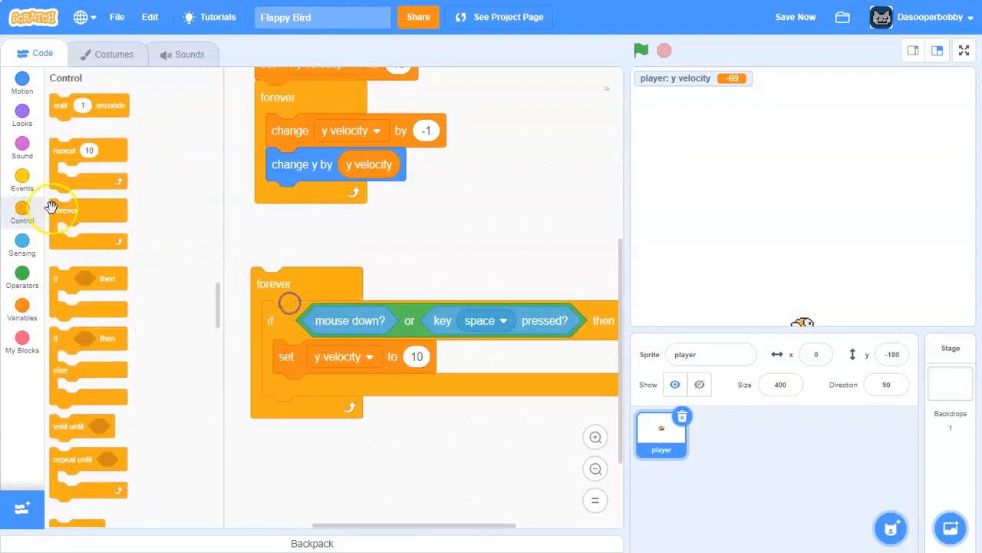
pyautogui.rightClick(398, 210)
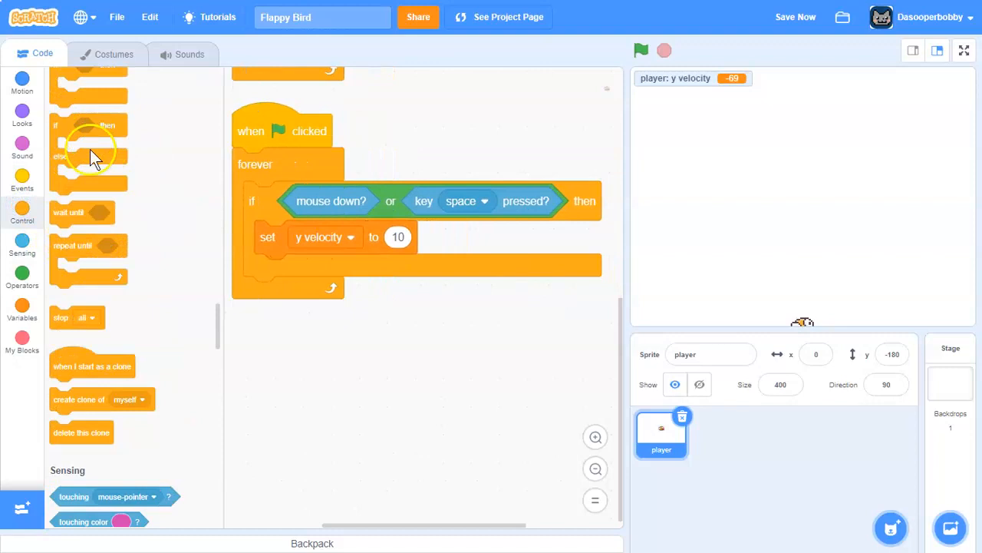
pyautogui.moveTo(80, 212); pyautogui.dragTo(280, 236)
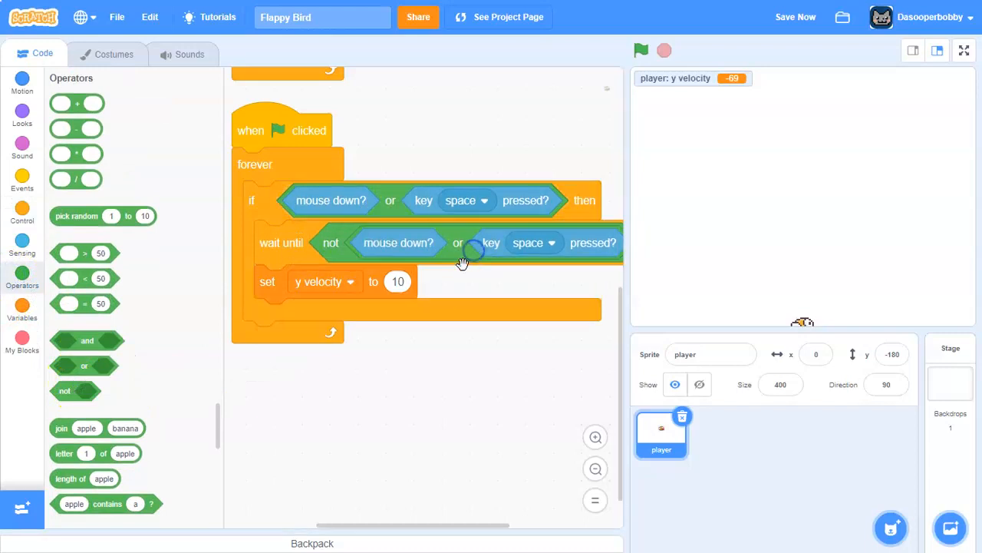
# Test-run the game with the new flap loop, flapping, then stop it
pyautogui.click(640, 50)
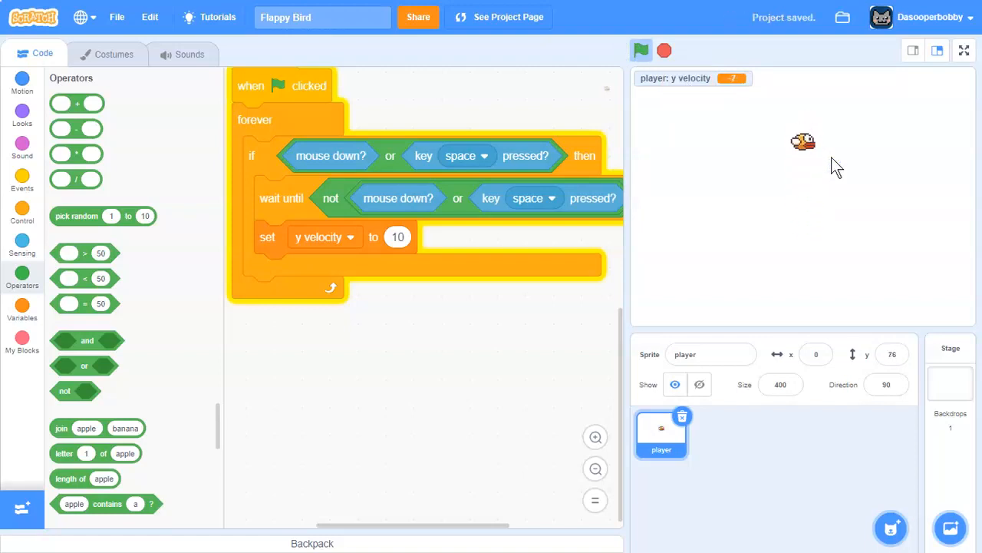
pyautogui.click(641, 51)
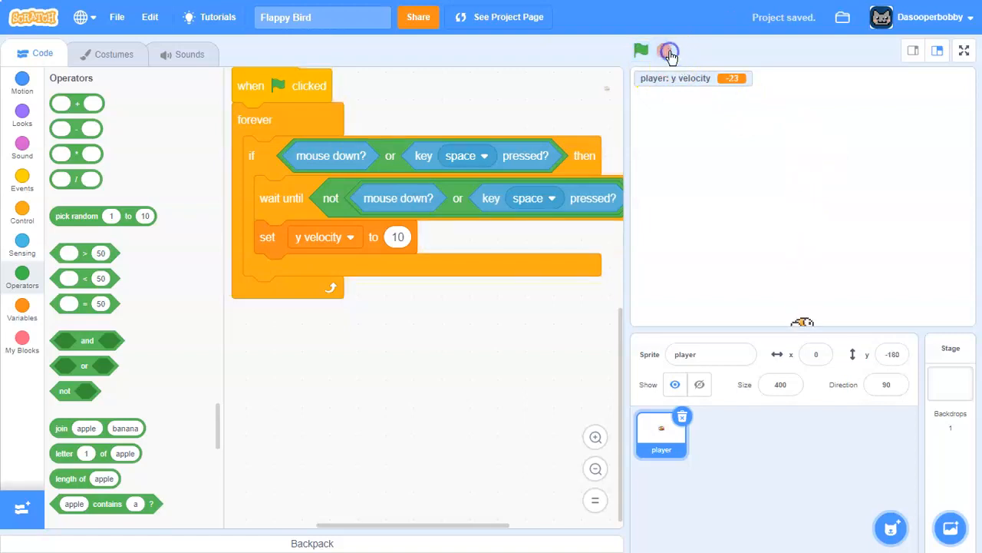
pyautogui.click(641, 51)
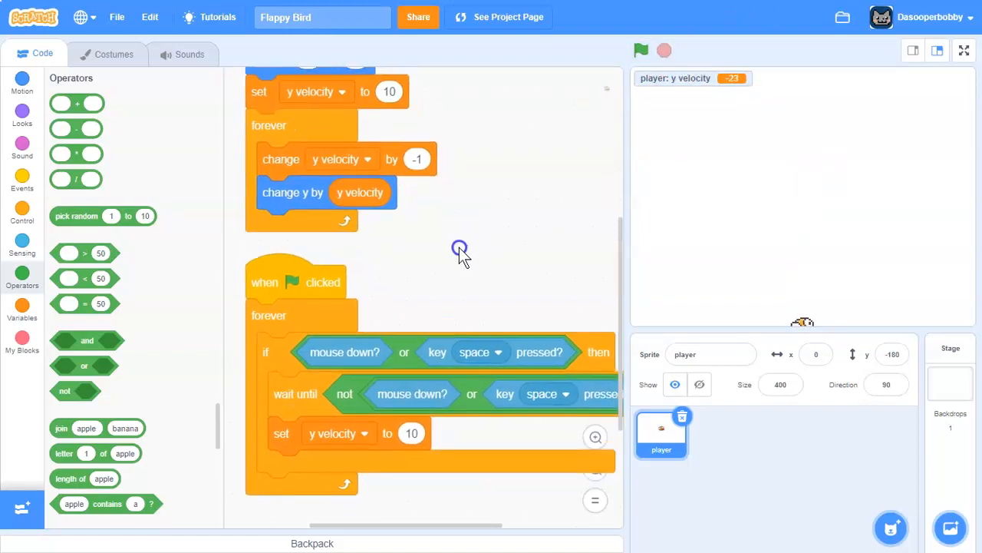
# Add 'point in direction 90 + (y velocity * -1)' to the gravity loop
pyautogui.click(22, 83)
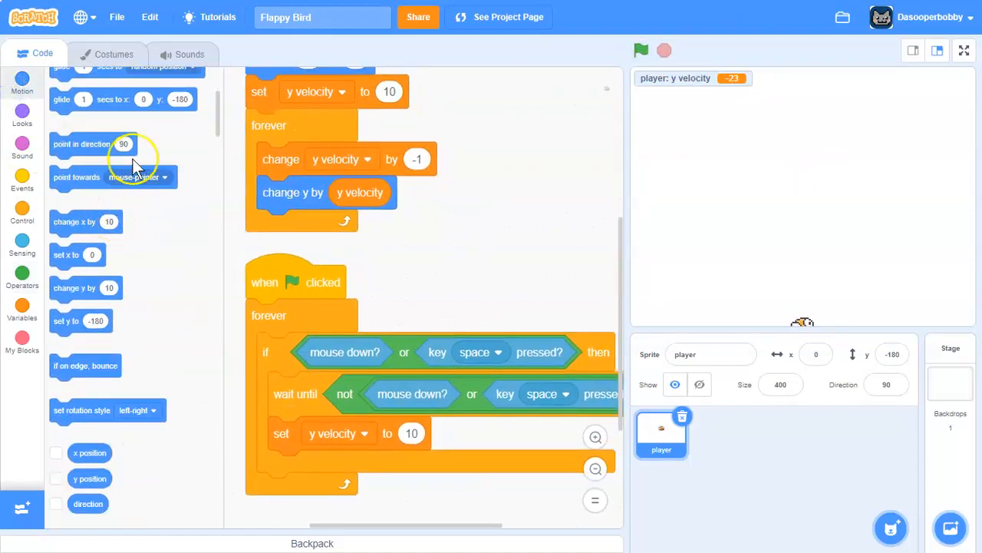
pyautogui.moveTo(82, 144); pyautogui.dragTo(292, 224)
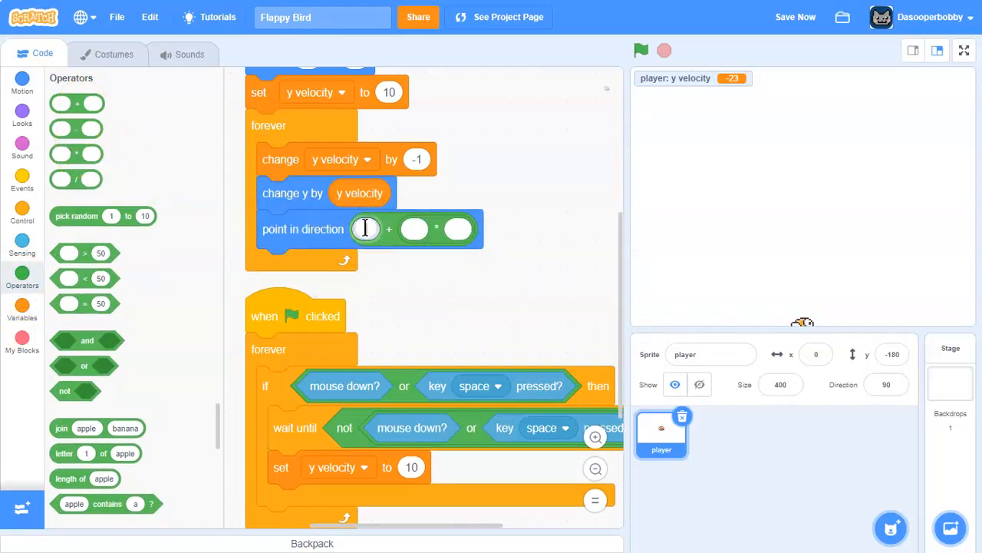
pyautogui.click(21, 313)
pyautogui.write('90')
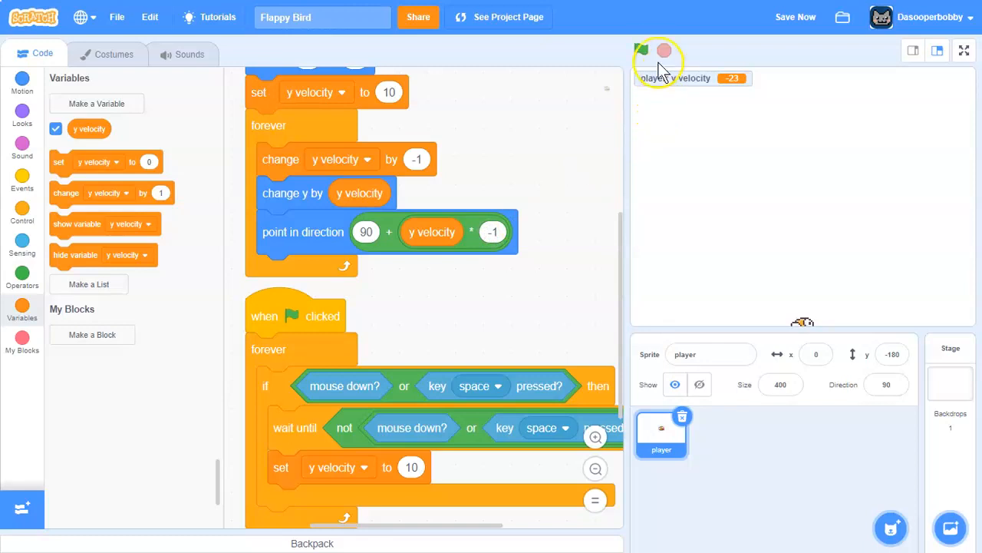
# Test-run the bird's tilt while flapping, then stop the game
pyautogui.click(641, 50)
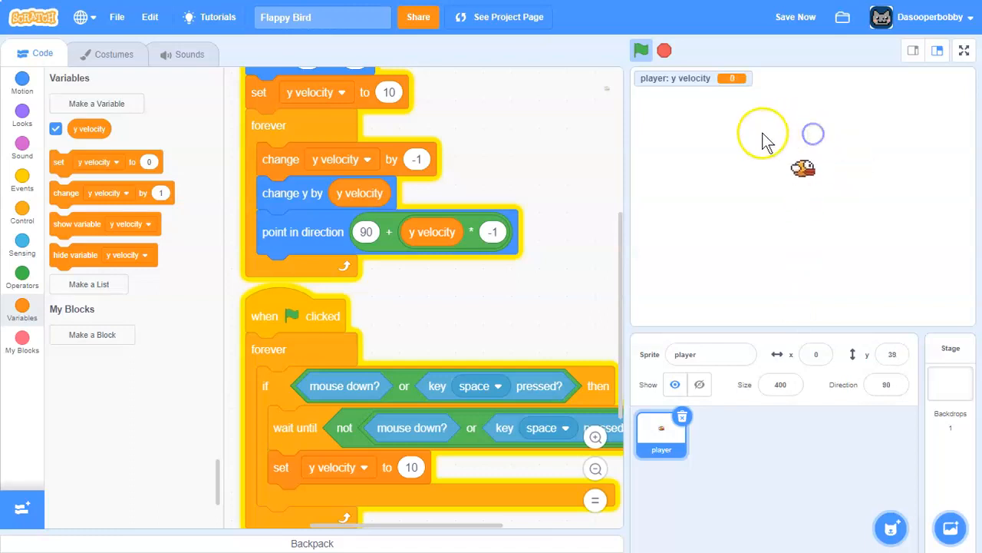
pyautogui.click(664, 51)
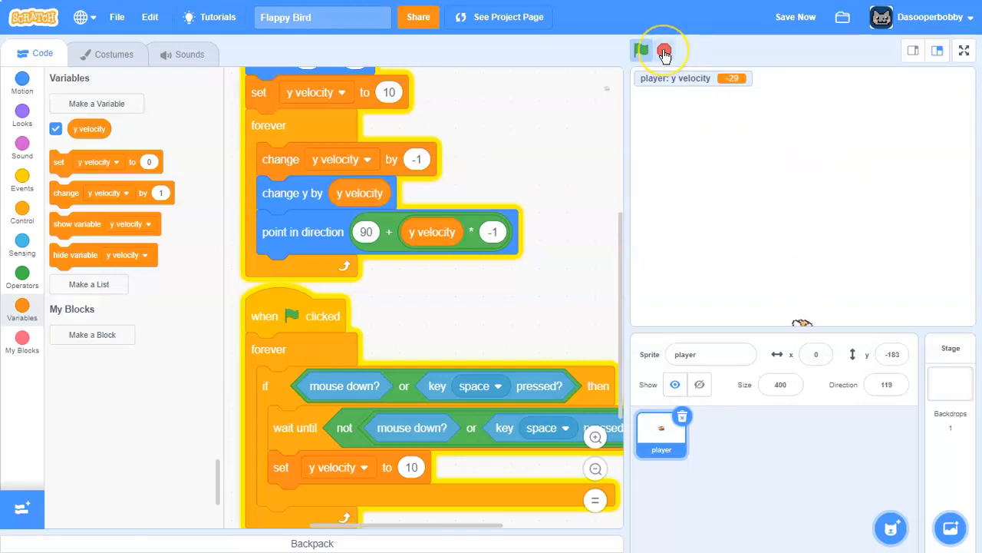
pyautogui.click(642, 50)
pyautogui.write('pip')
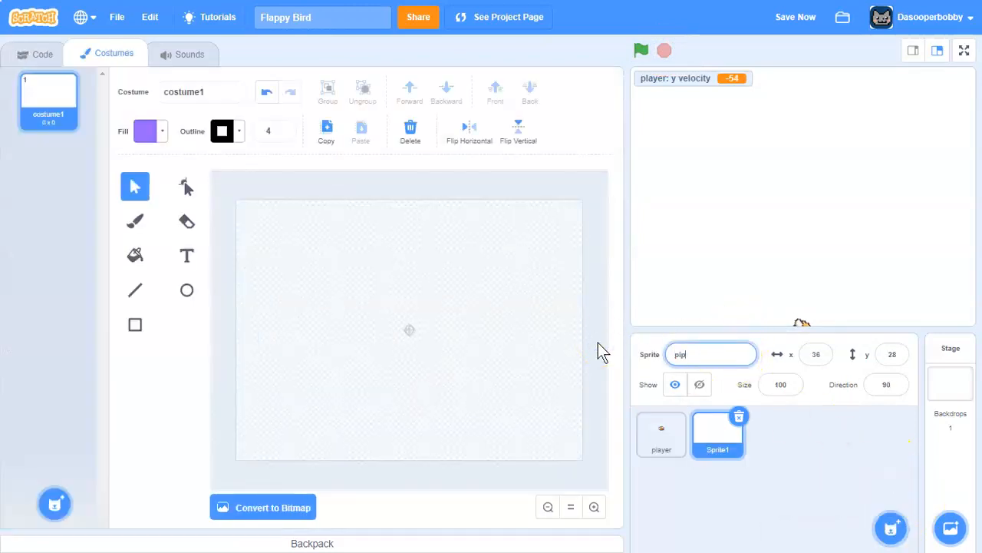
# Give the pipes sprite the backpack pipes costume, remove empty costume1, and adjust its size
pyautogui.click(312, 479)
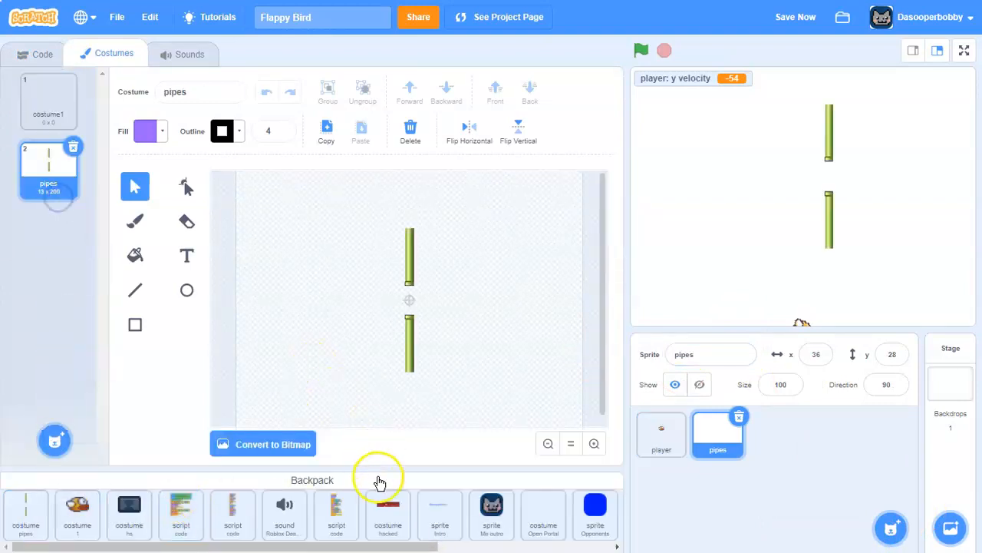
pyautogui.click(48, 99)
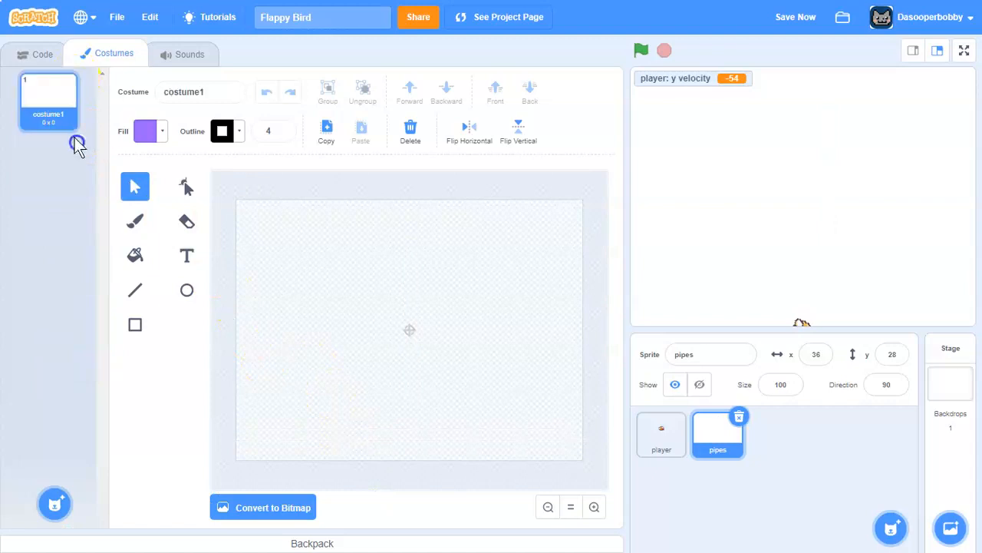
pyautogui.click(312, 543)
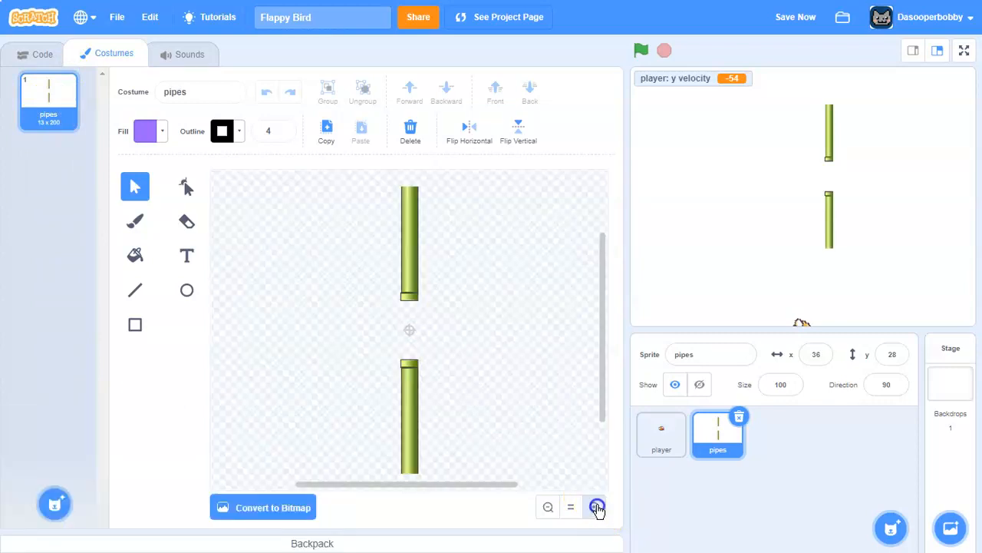
pyautogui.click(595, 507)
pyautogui.write('1')
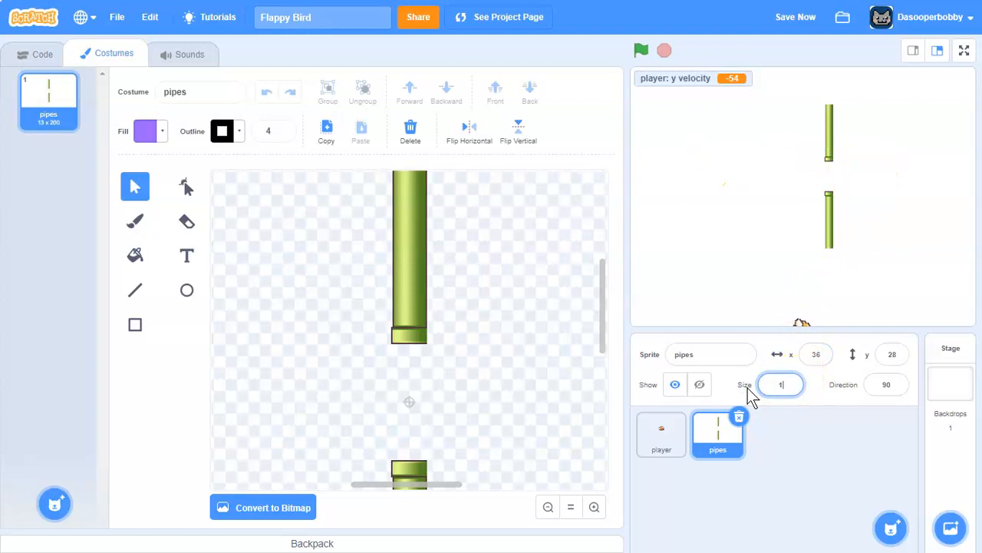
pyautogui.write('40')
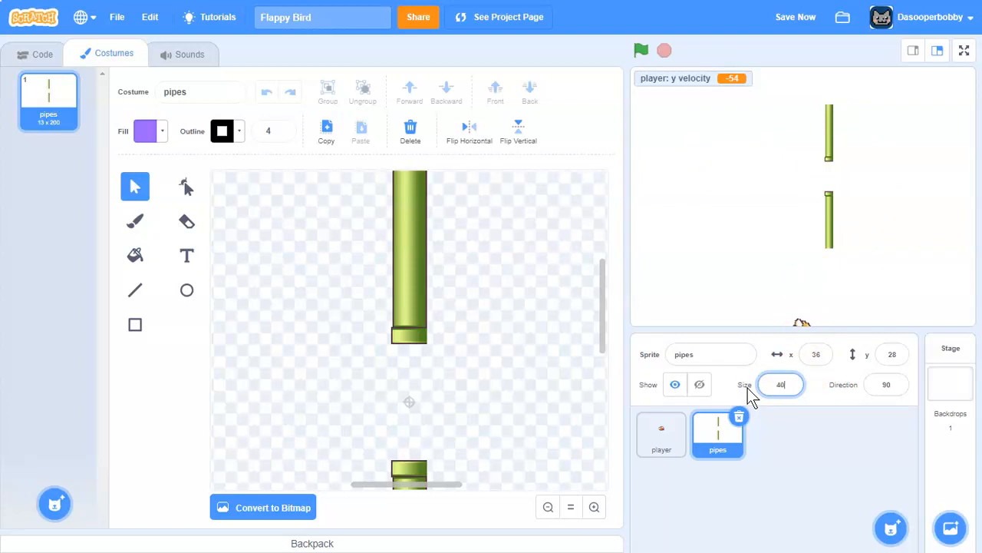
pyautogui.click(42, 54)
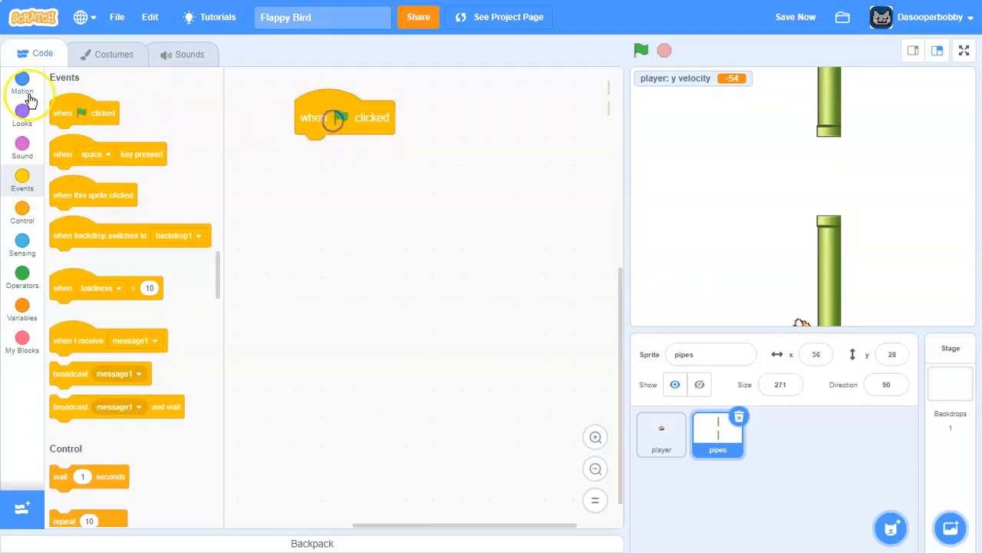
# Stack set size 400%, hide, and a forever loop cloning itself every 2 seconds
pyautogui.click(22, 115)
pyautogui.write('400')
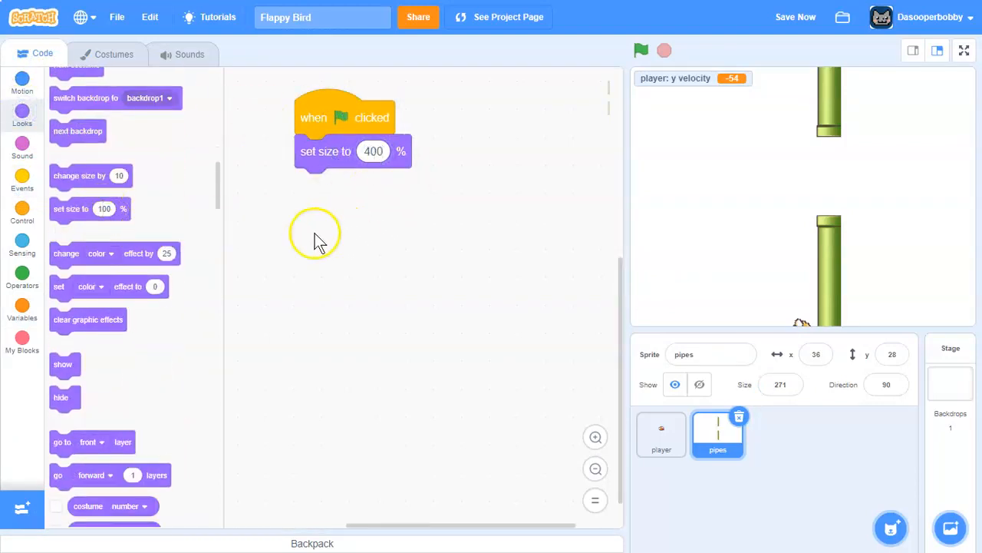
pyautogui.scroll(-3)
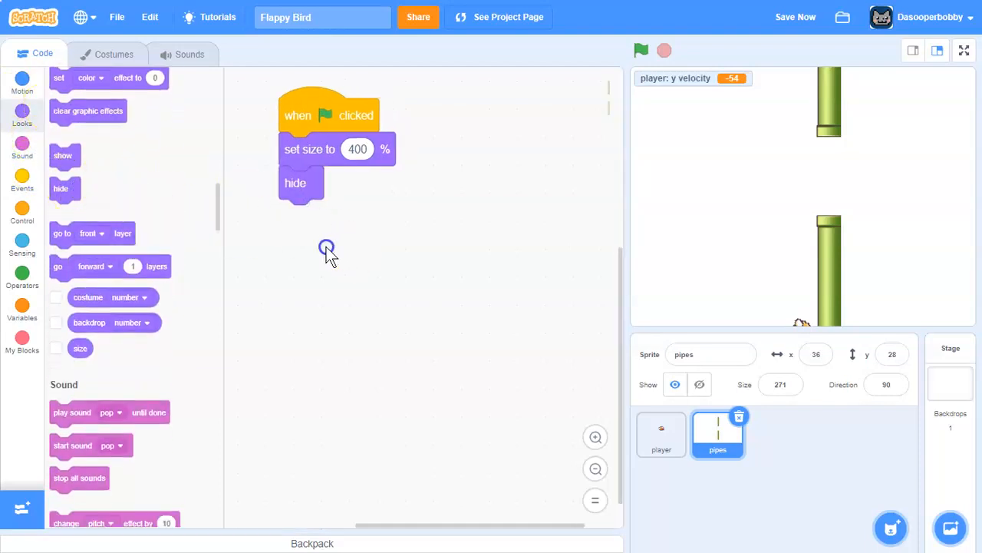
pyautogui.click(21, 211)
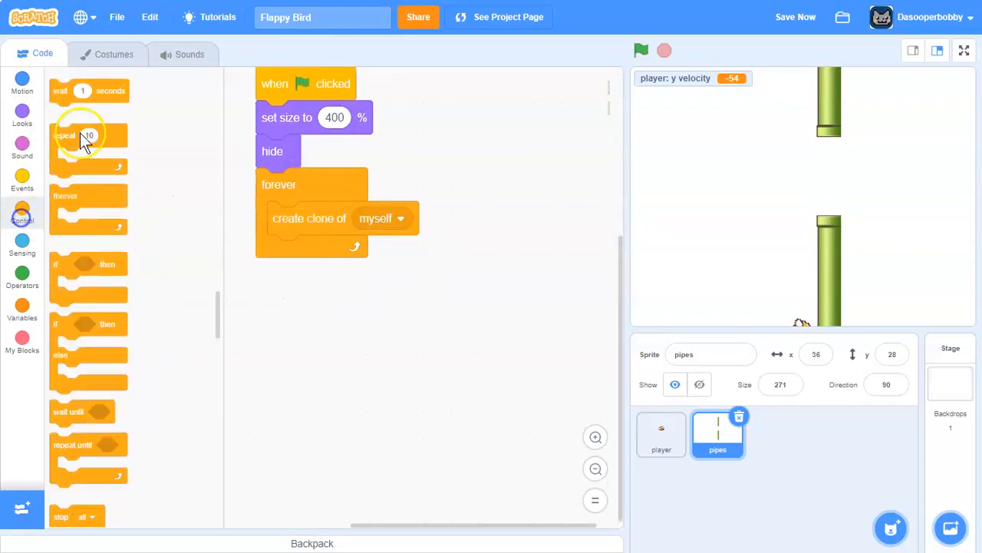
pyautogui.click(21, 277)
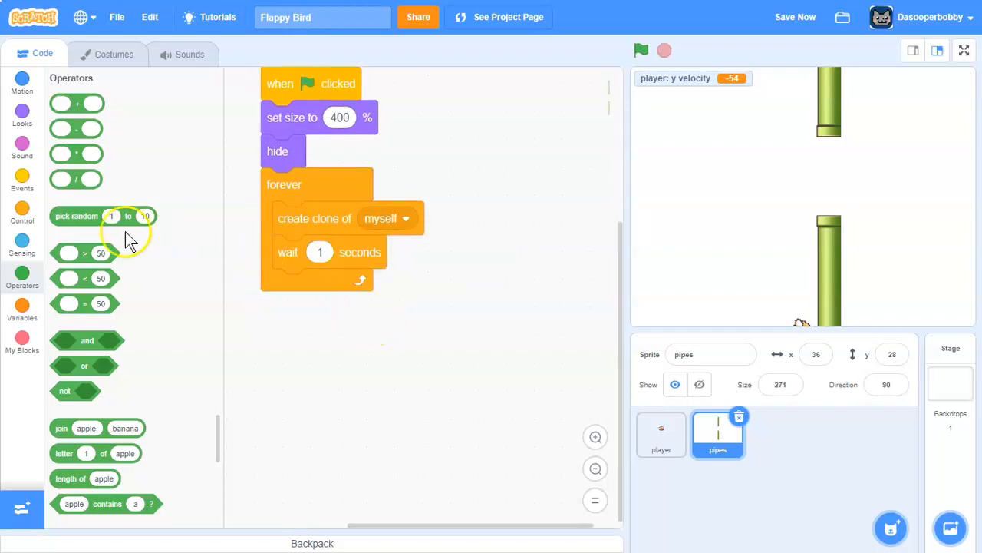
pyautogui.click(21, 213)
pyautogui.write('2')
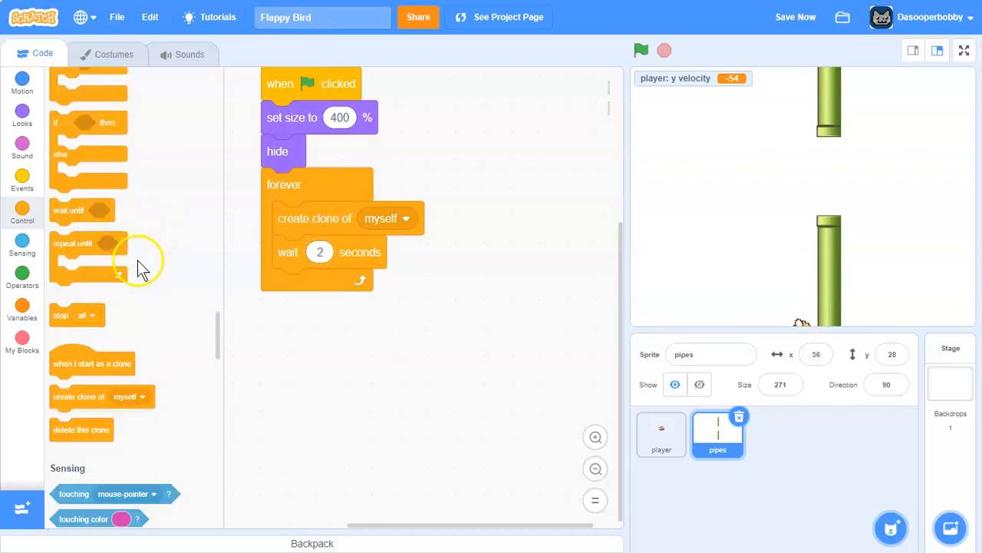
# Make each pipe clone show itself and go to x 222 at a random y (-100 to 100)
pyautogui.rightClick(313, 334)
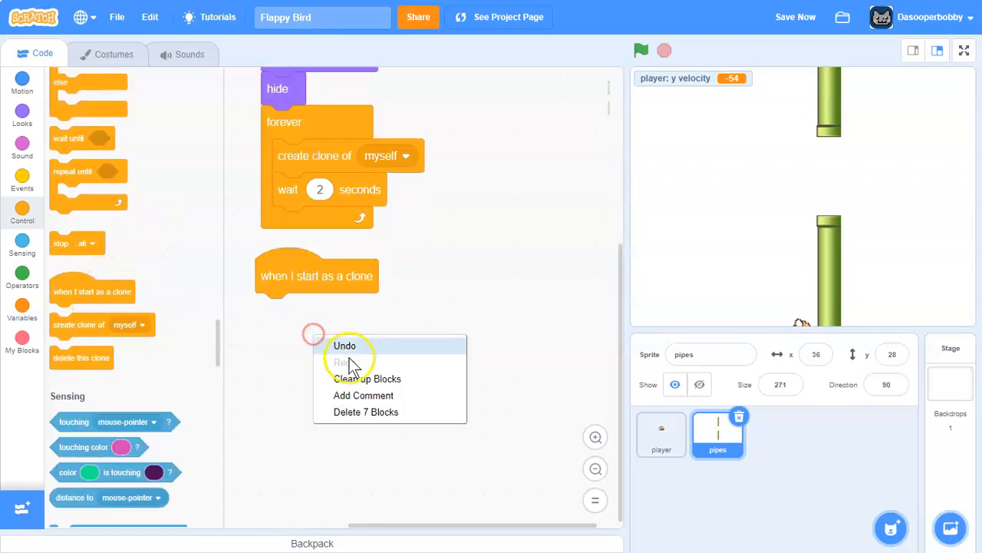
pyautogui.click(22, 81)
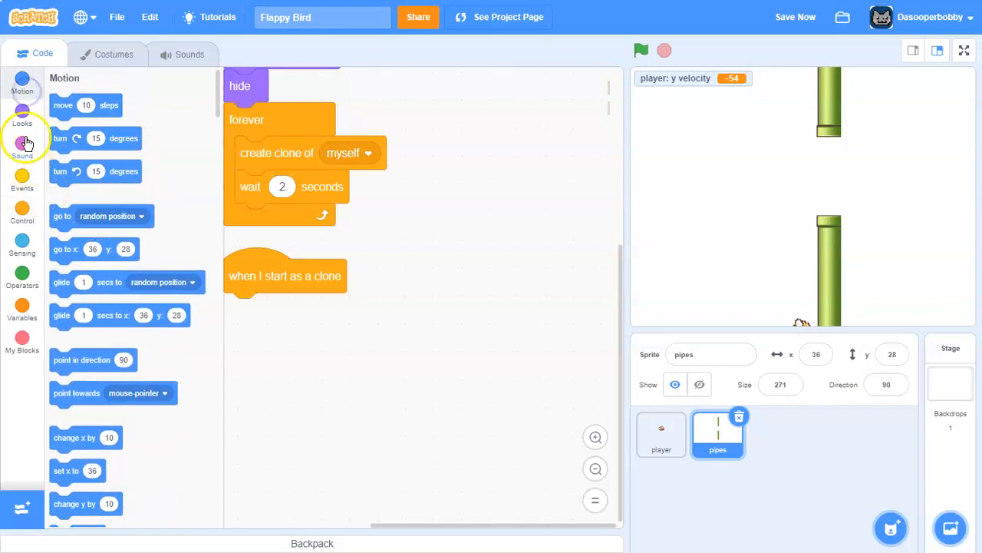
pyautogui.click(22, 115)
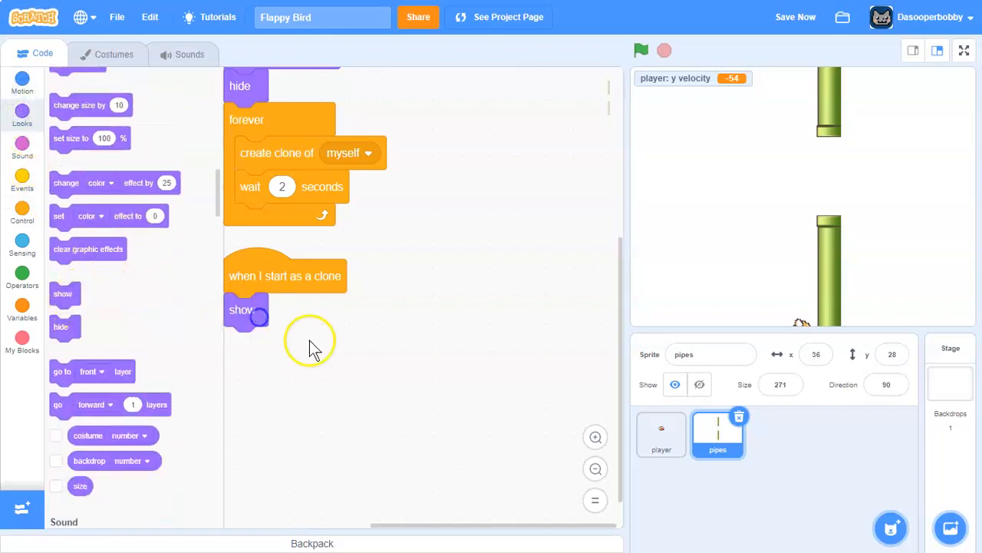
pyautogui.click(21, 213)
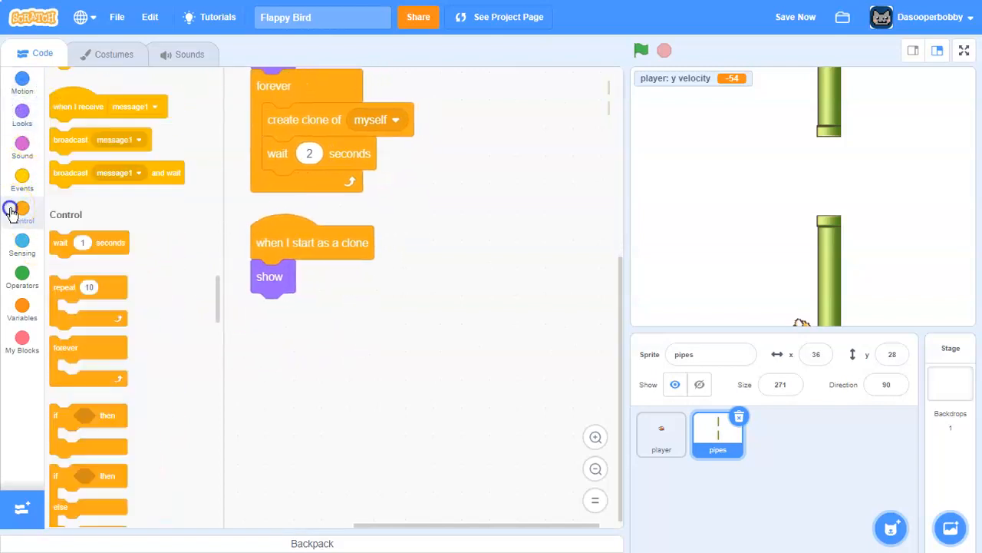
pyautogui.click(22, 82)
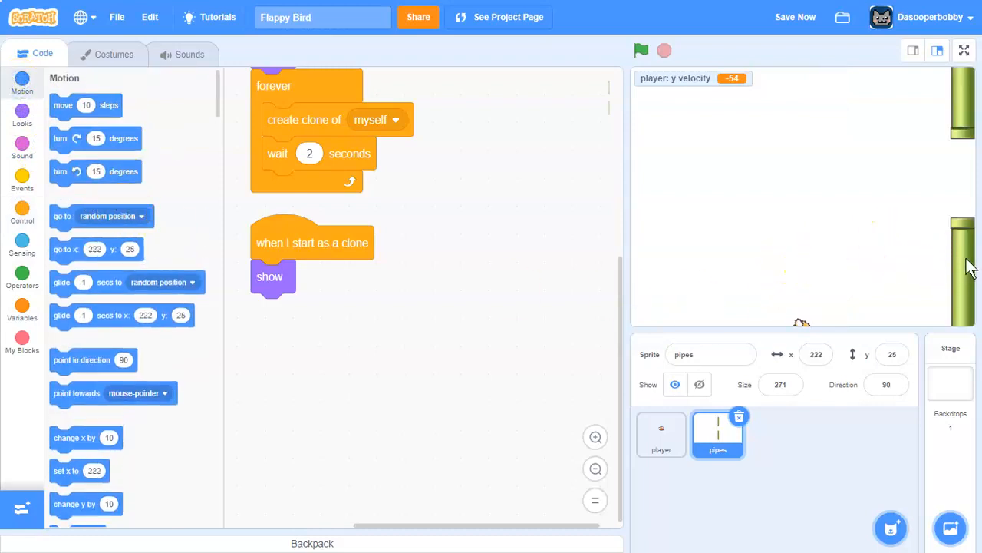
pyautogui.moveTo(40, 114)
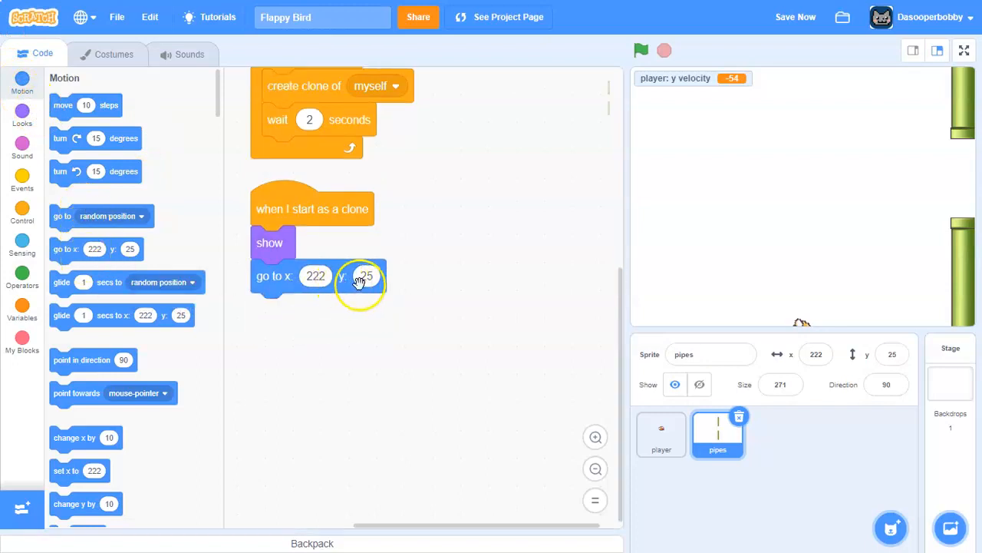
pyautogui.moveTo(103, 216); pyautogui.dragTo(392, 276)
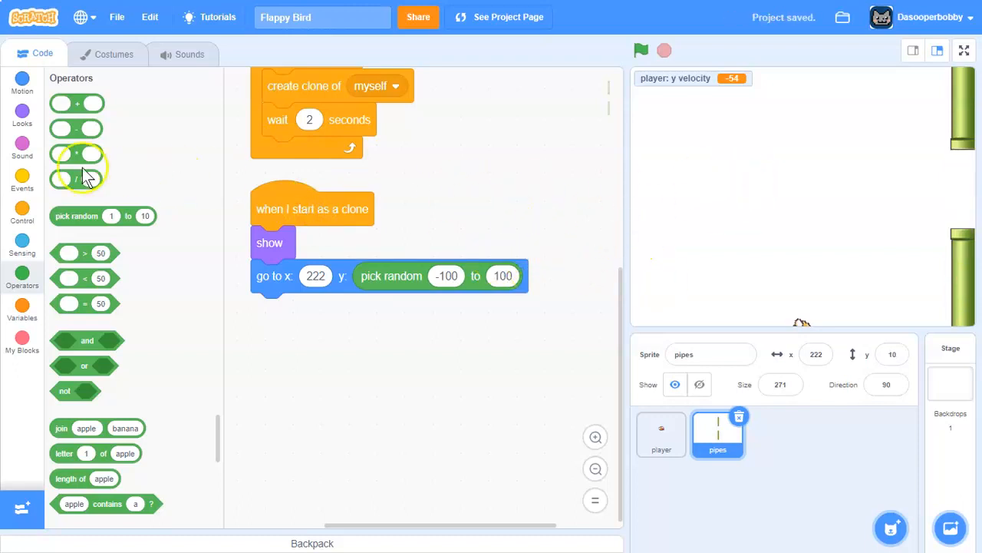
# Slide the clone left by -3 until x position < -239, then delete the clone
pyautogui.click(22, 82)
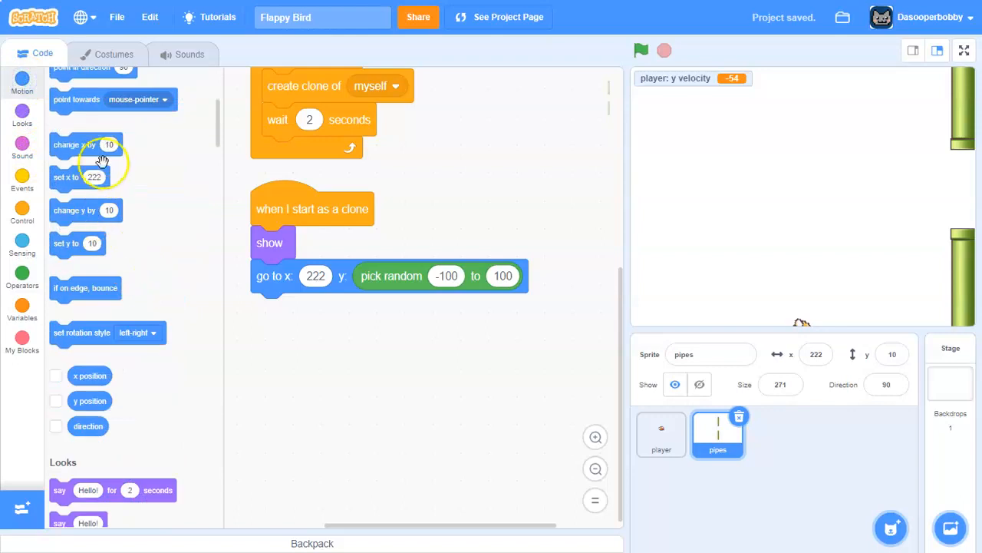
pyautogui.click(21, 214)
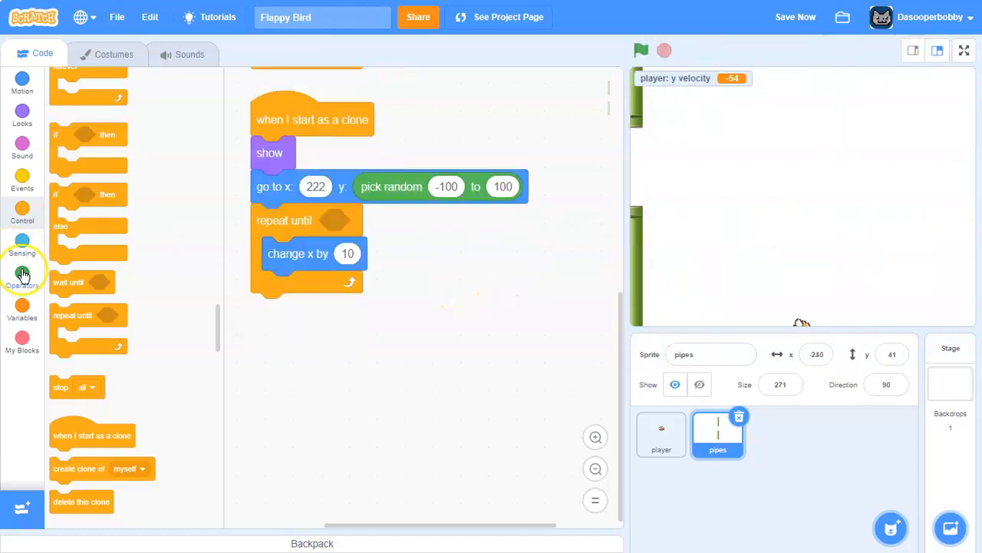
pyautogui.click(22, 274)
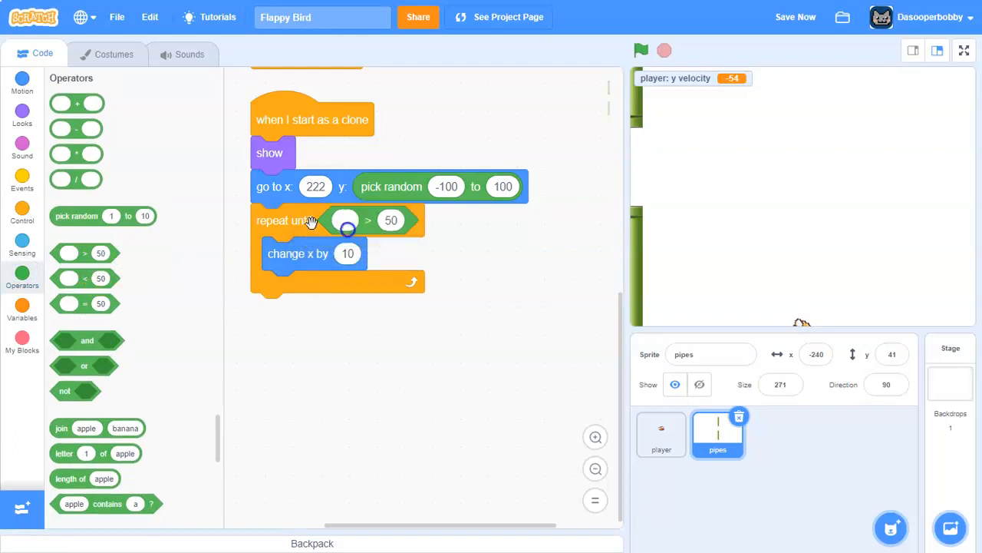
pyautogui.click(22, 80)
pyautogui.write('3')
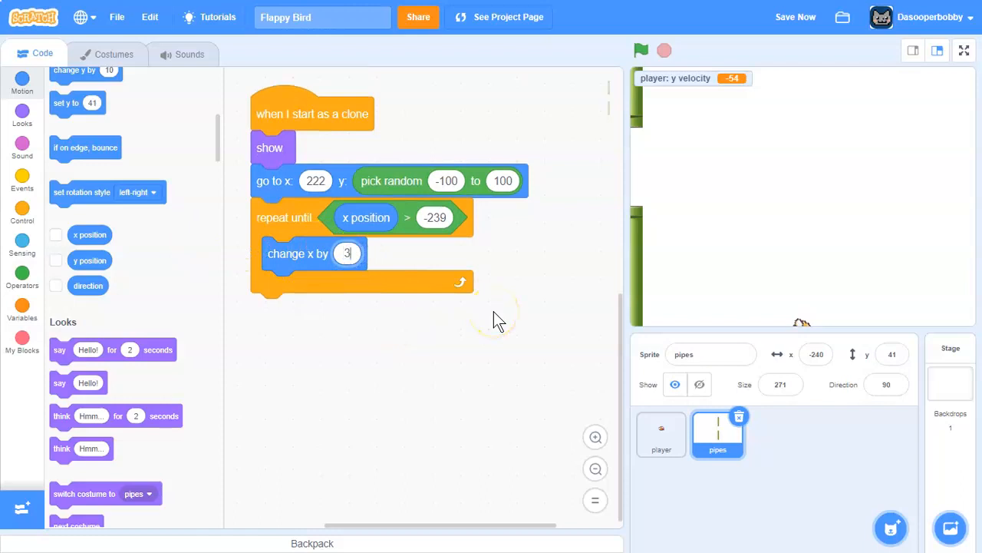
pyautogui.moveTo(549, 88)
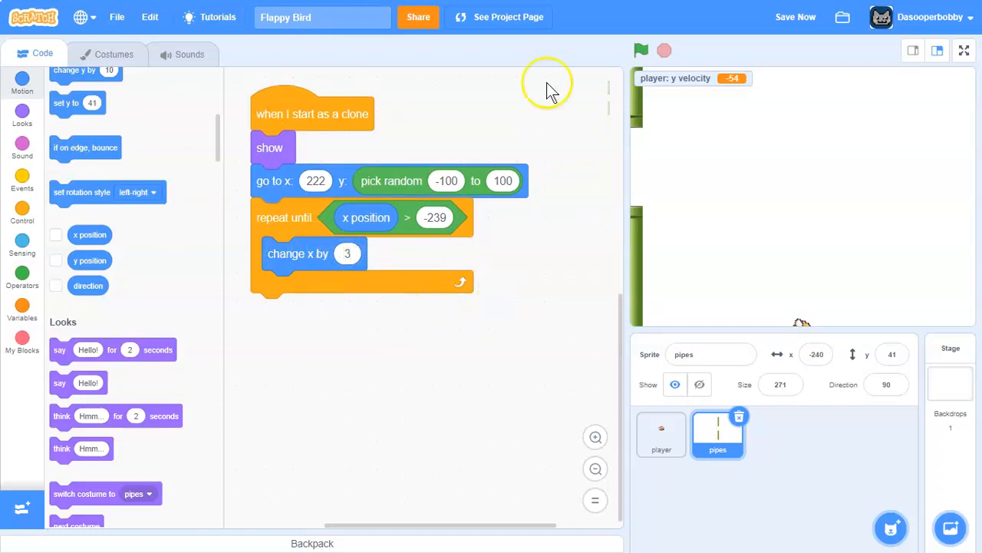
pyautogui.click(642, 50)
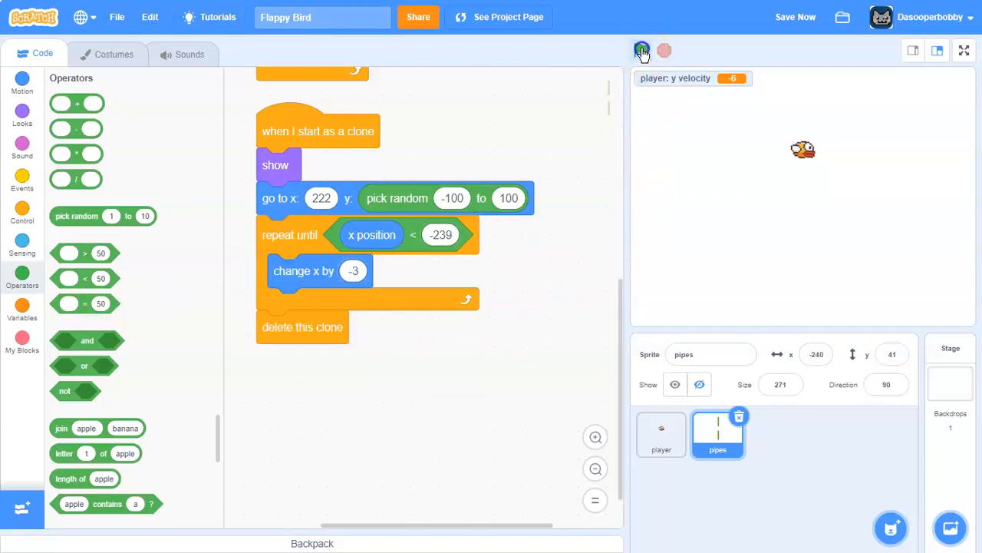
# Test-run the game with the green flag, flap the bird, stop it, and select the player sprite
pyautogui.click(641, 50)
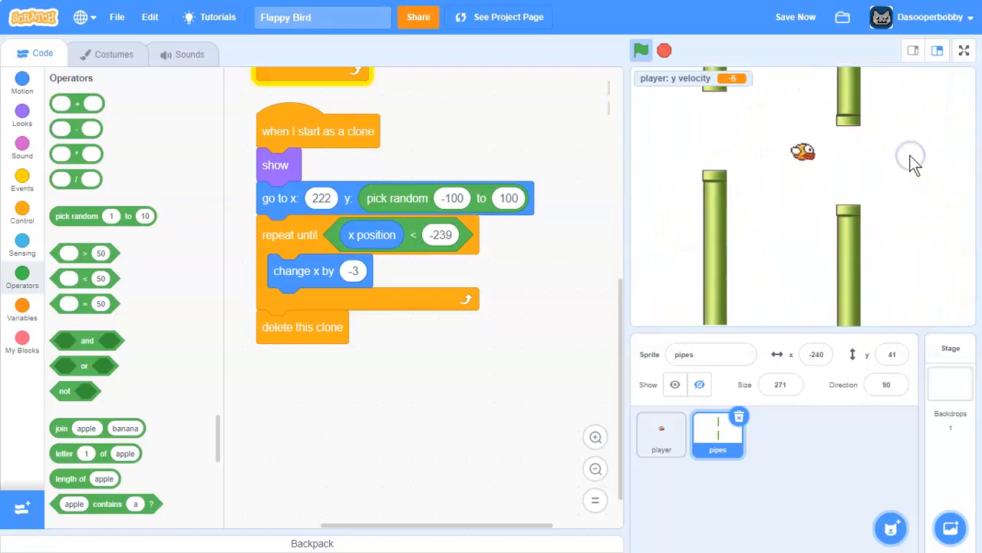
pyautogui.click(795, 17)
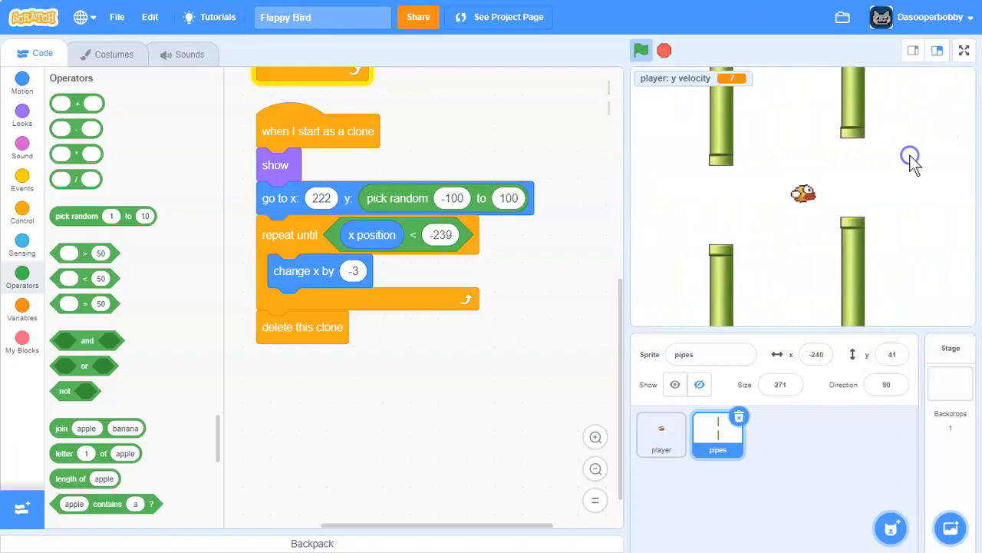
pyautogui.click(641, 50)
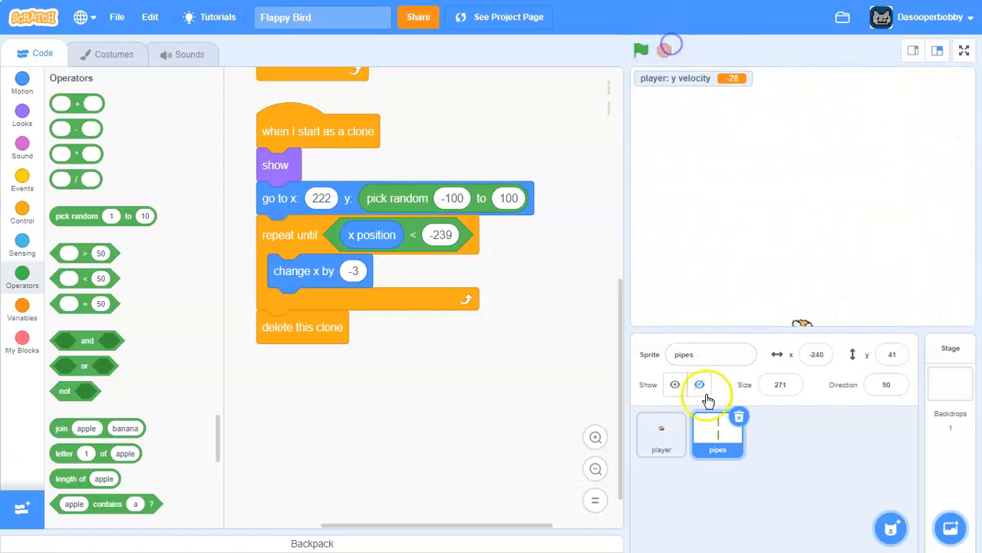
pyautogui.click(660, 433)
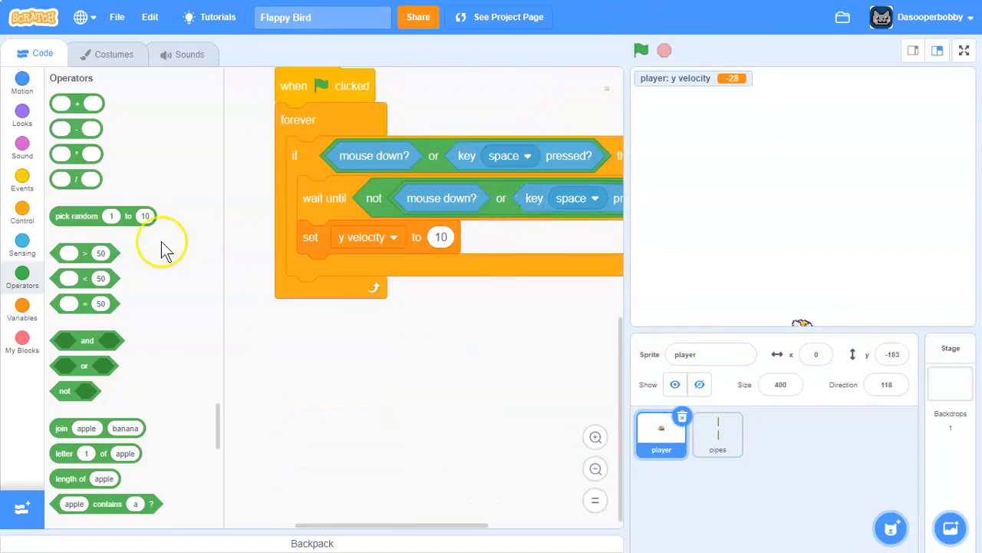
# Add 'if touching pipes or y position < -179 then stop all' to the player's loop, then run the game
pyautogui.click(22, 214)
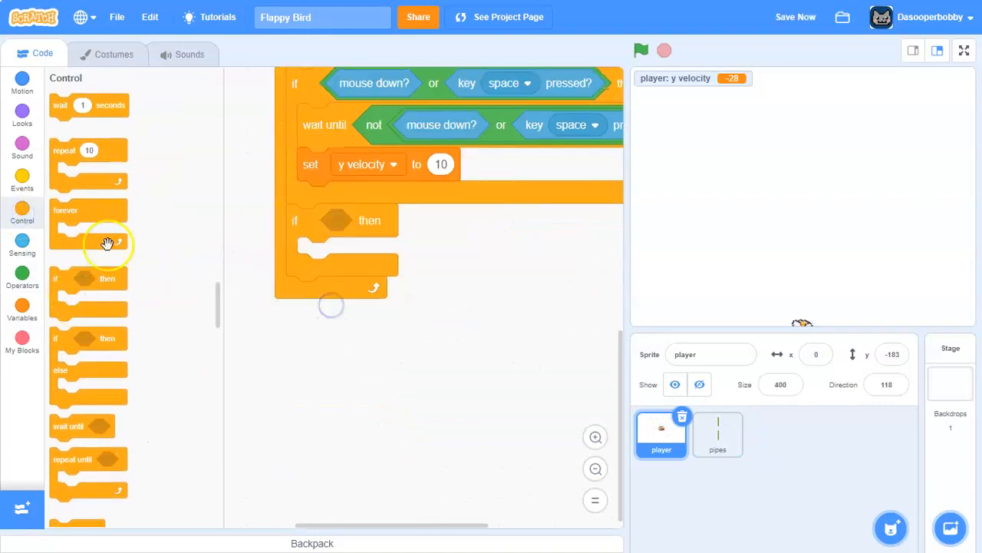
pyautogui.click(22, 247)
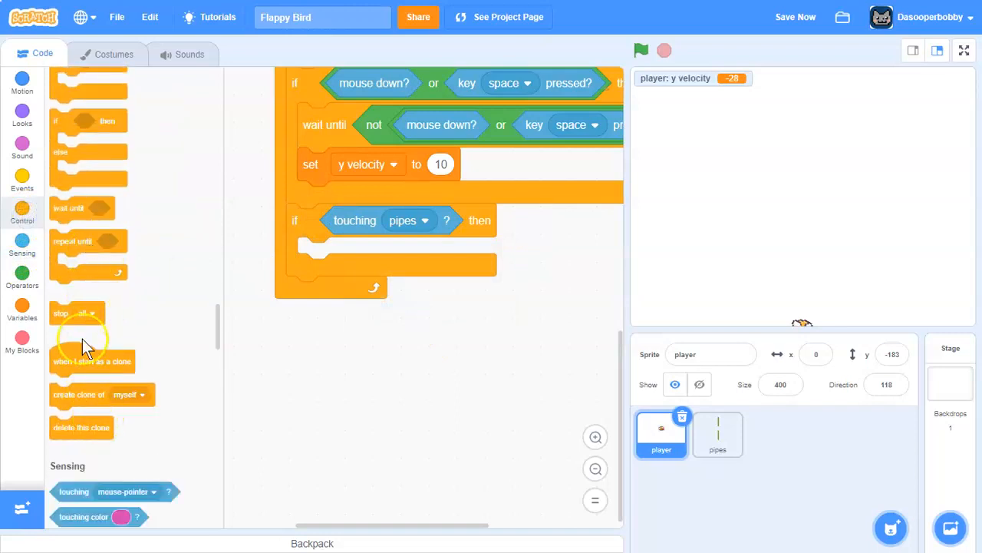
pyautogui.moveTo(76, 313); pyautogui.dragTo(313, 253)
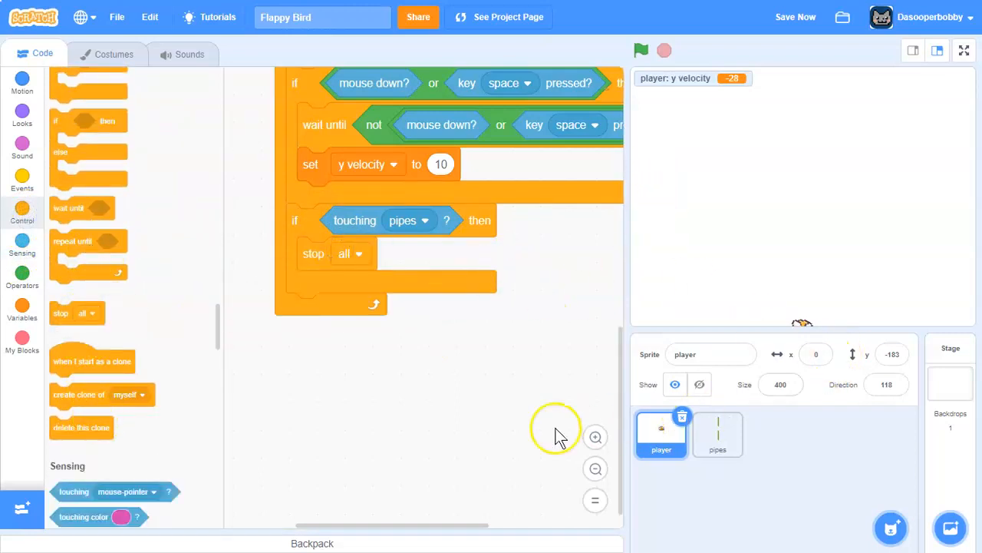
pyautogui.moveTo(401, 220); pyautogui.dragTo(434, 380)
pyautogui.write('-179')
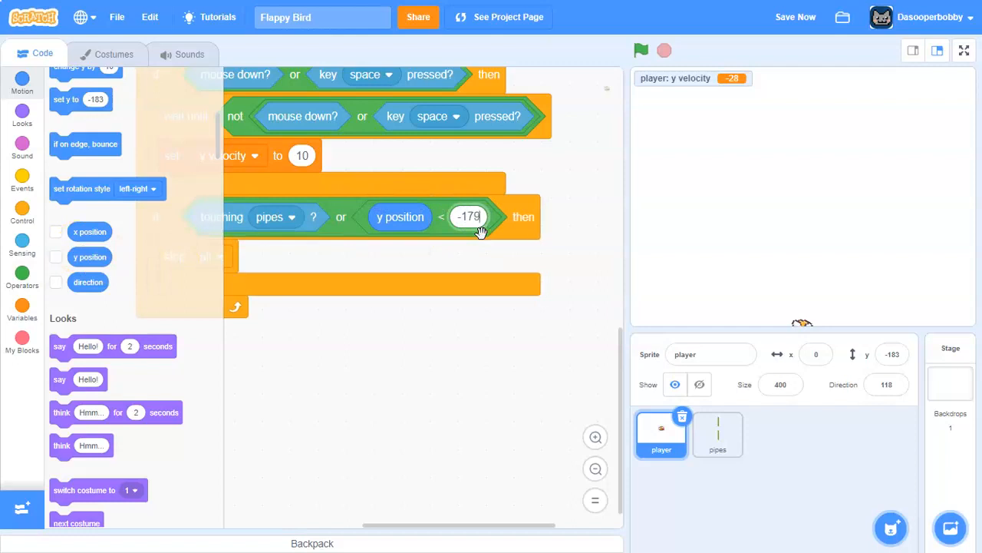
pyautogui.click(641, 50)
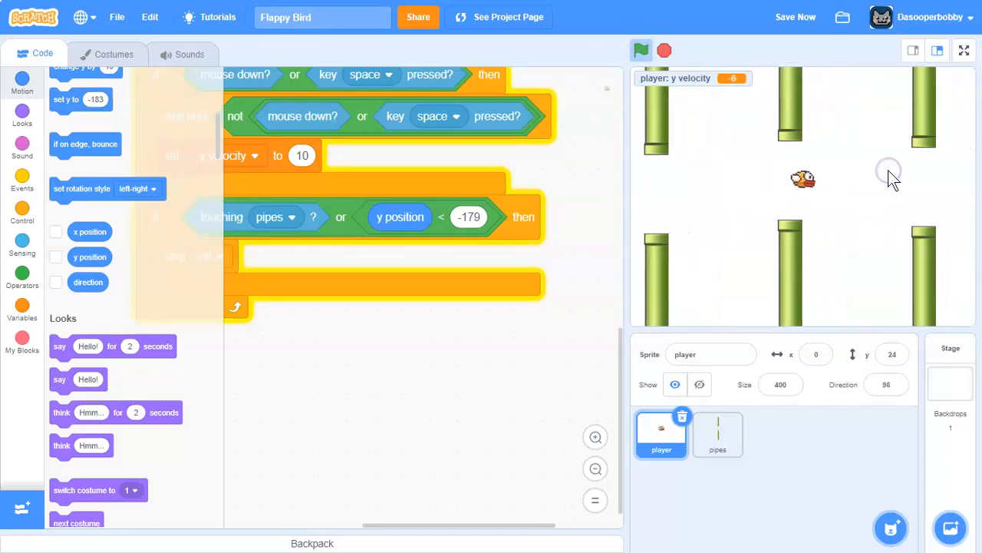
# Play until the bird hits the ground and everything stops, then save the project
pyautogui.click(641, 50)
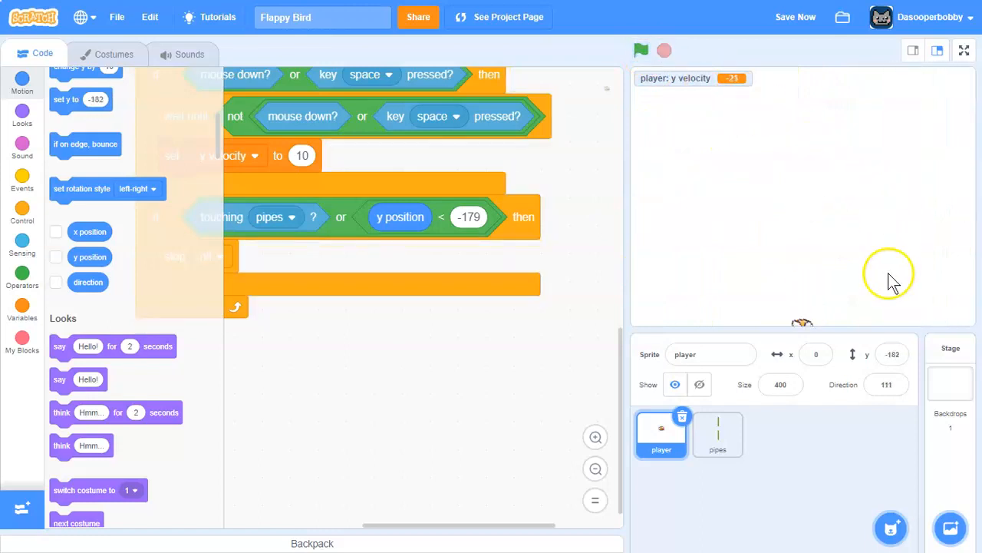
pyautogui.scroll(-3)
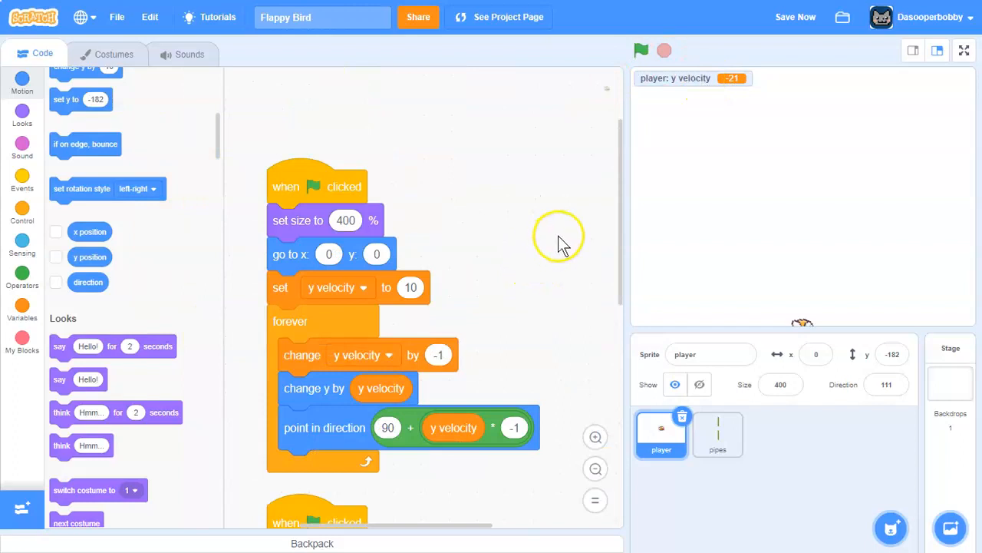
pyautogui.moveTo(795, 16)
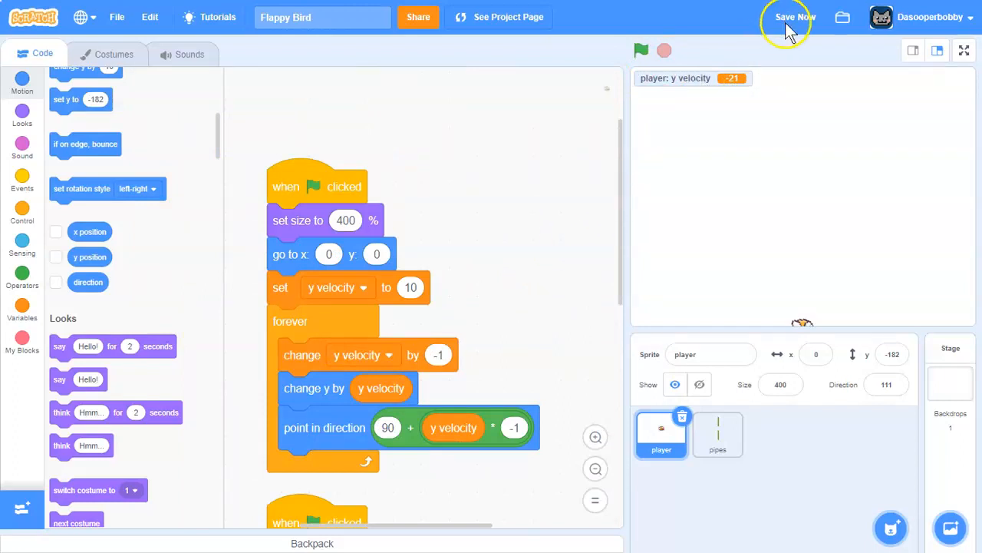
pyautogui.click(793, 17)
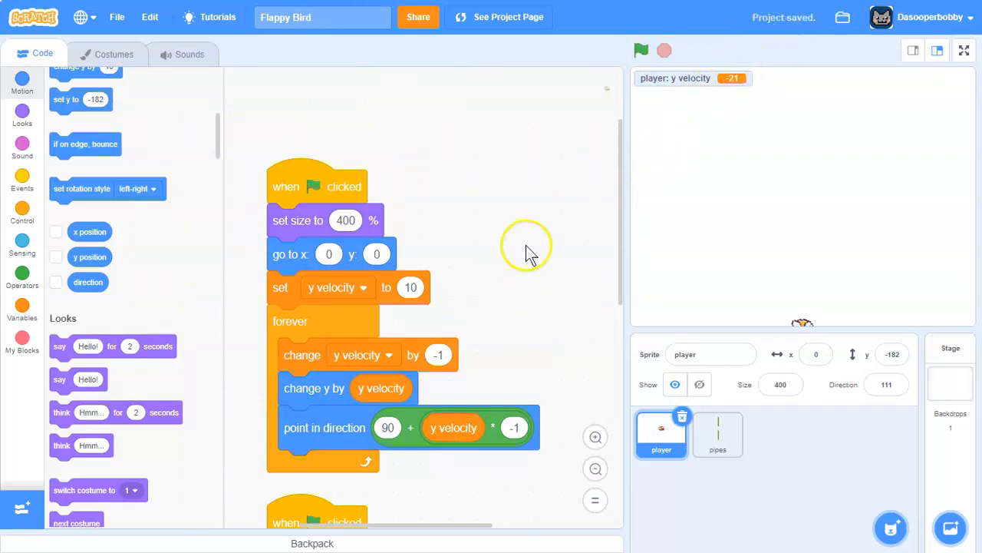